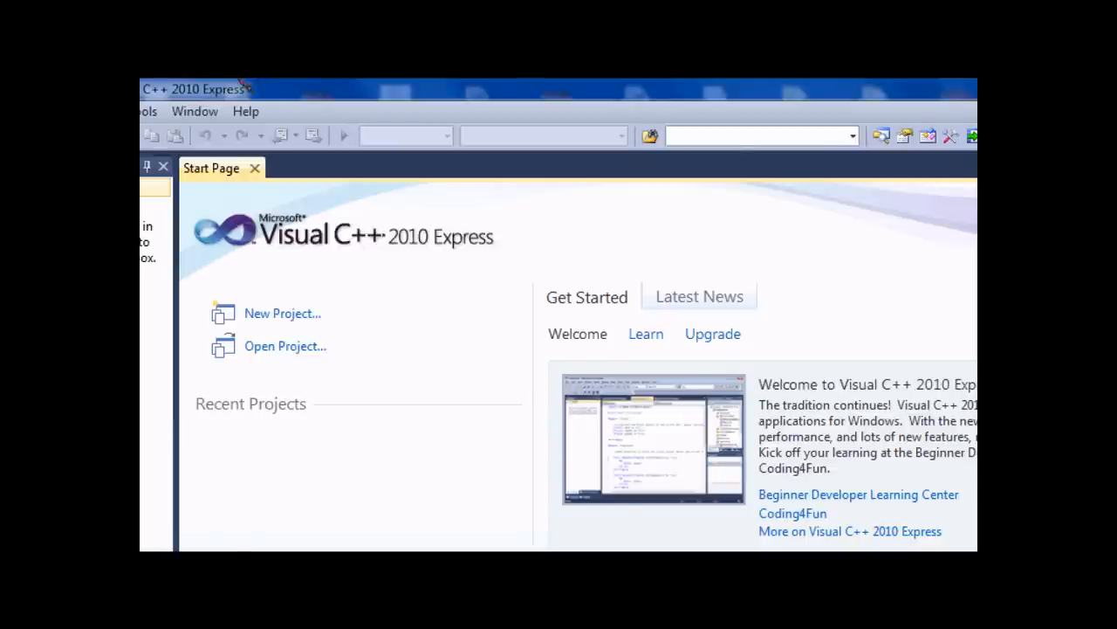
Start a new Win32 Console Application project and begin naming it 'Natura...' in the Name box
click(153, 112)
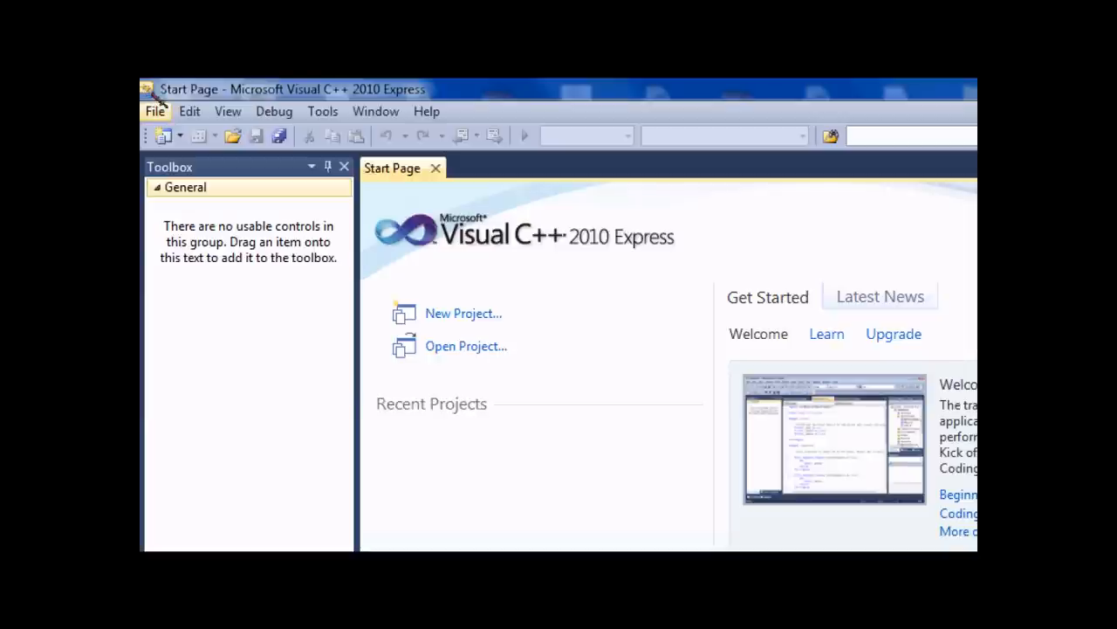
mouse_move(157, 100)
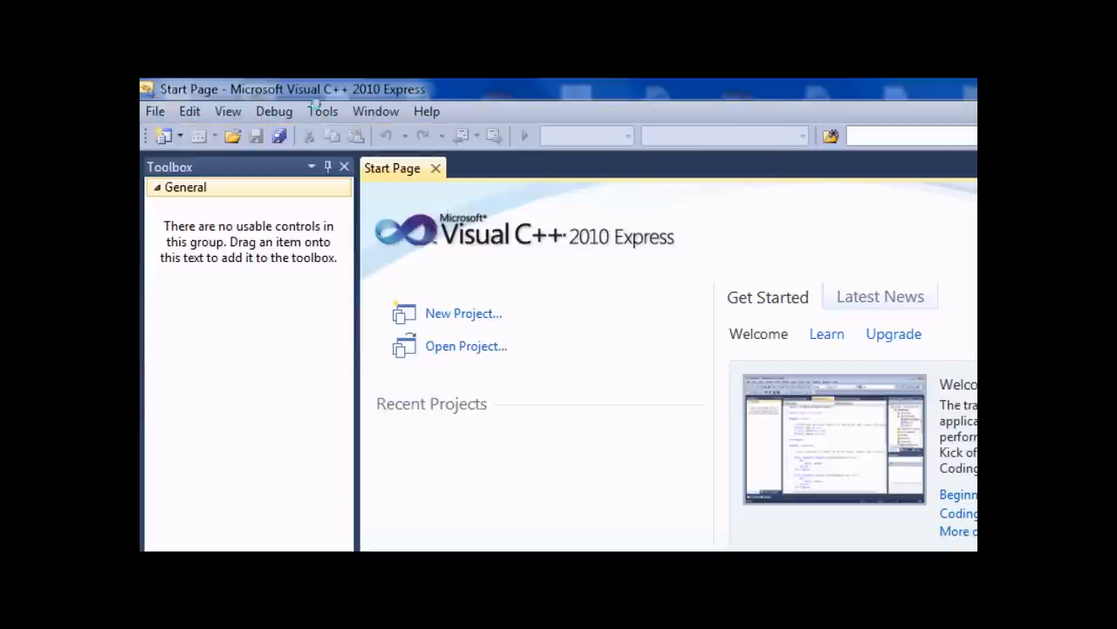
click(465, 313)
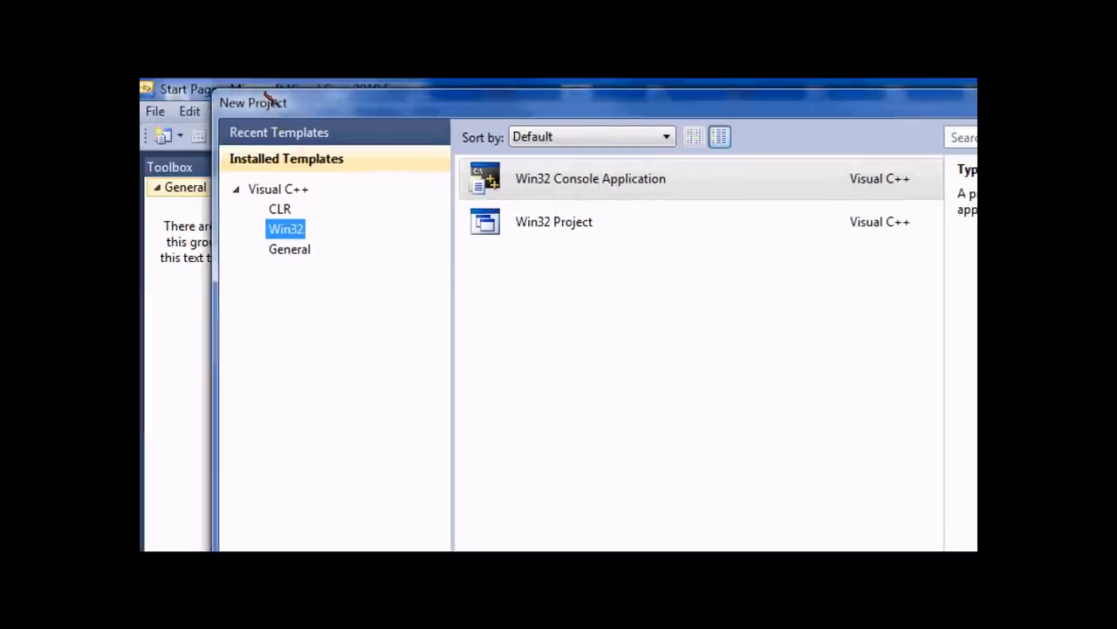
click(590, 178)
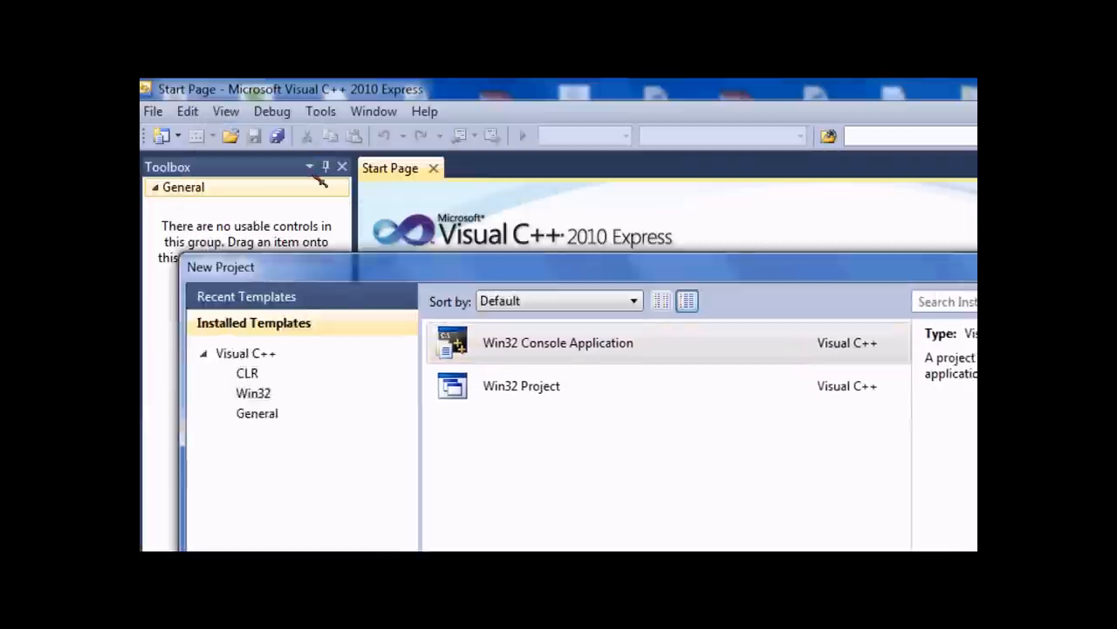
drag(220, 266, 197, 105)
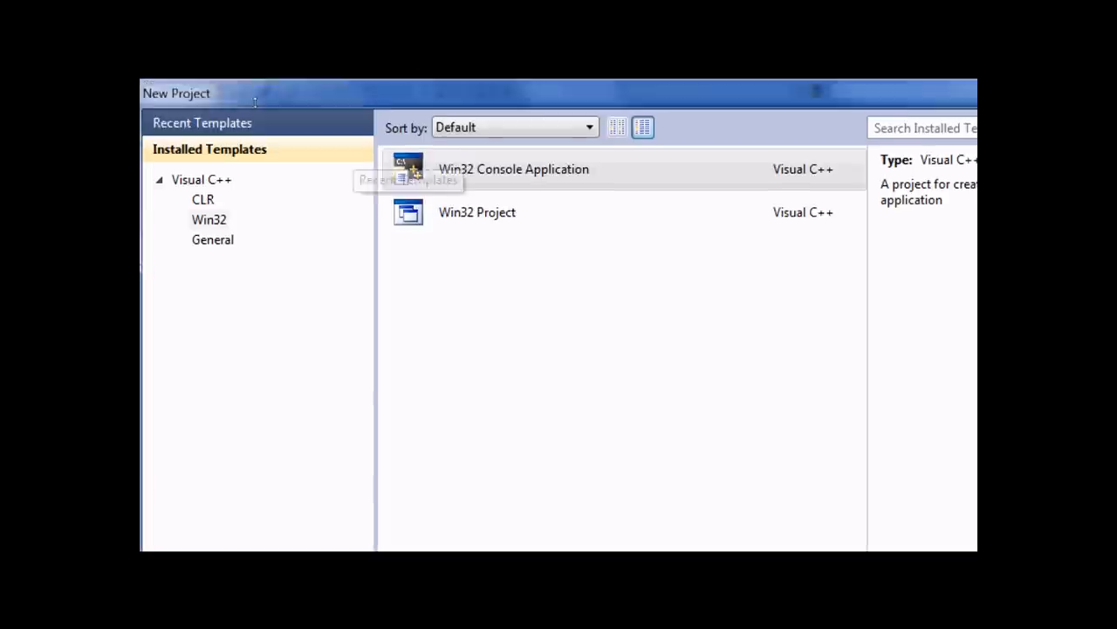
text(Natura)
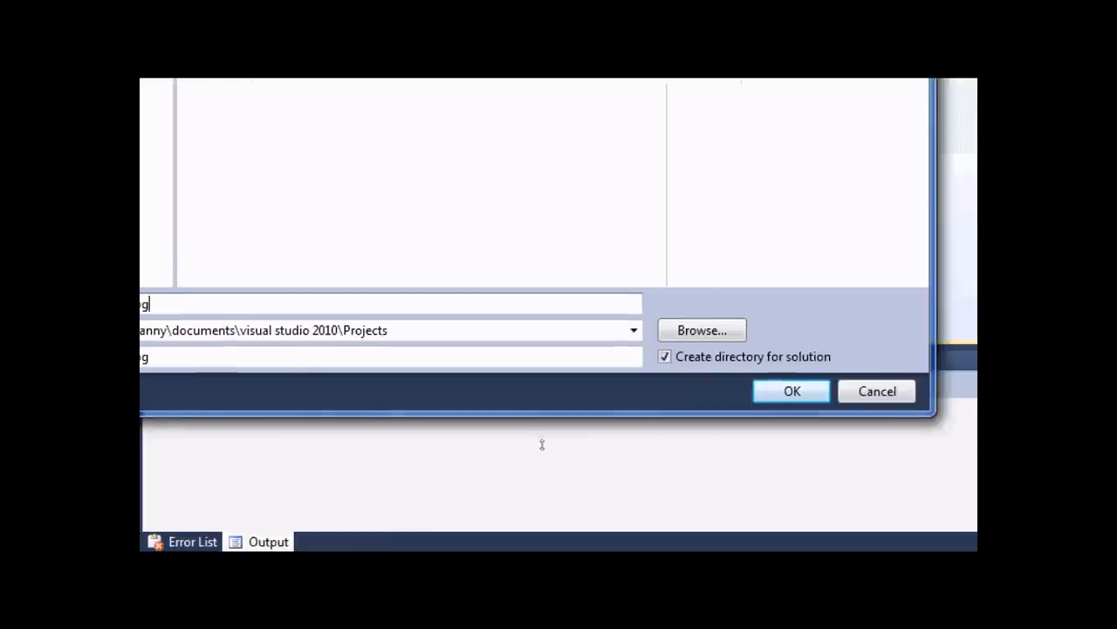
Confirm the project name and finish the wizard so Natural Log.cpp opens with an empty main
click(789, 391)
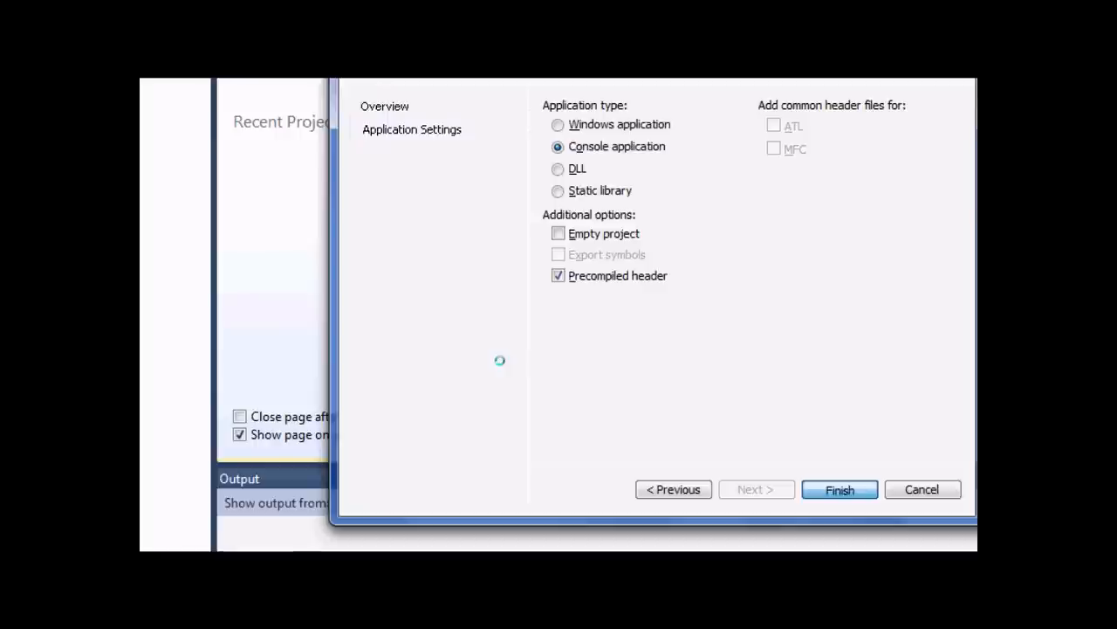
click(838, 489)
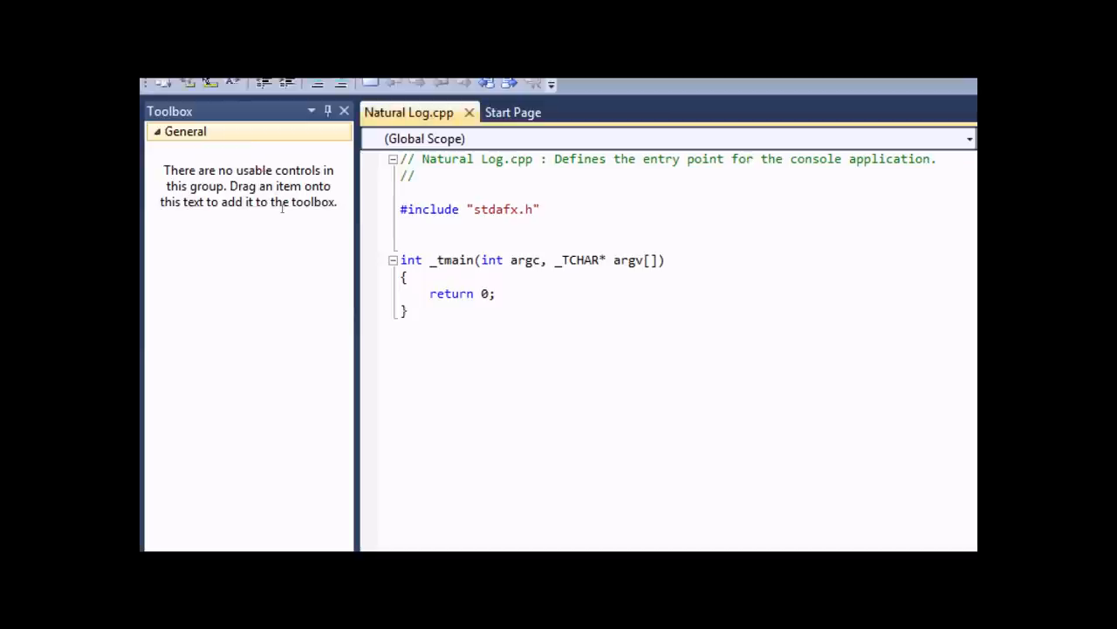
Add #include <iostream> and #include <math.h> below stdafx.h, then start a std:: line in main
text(#)
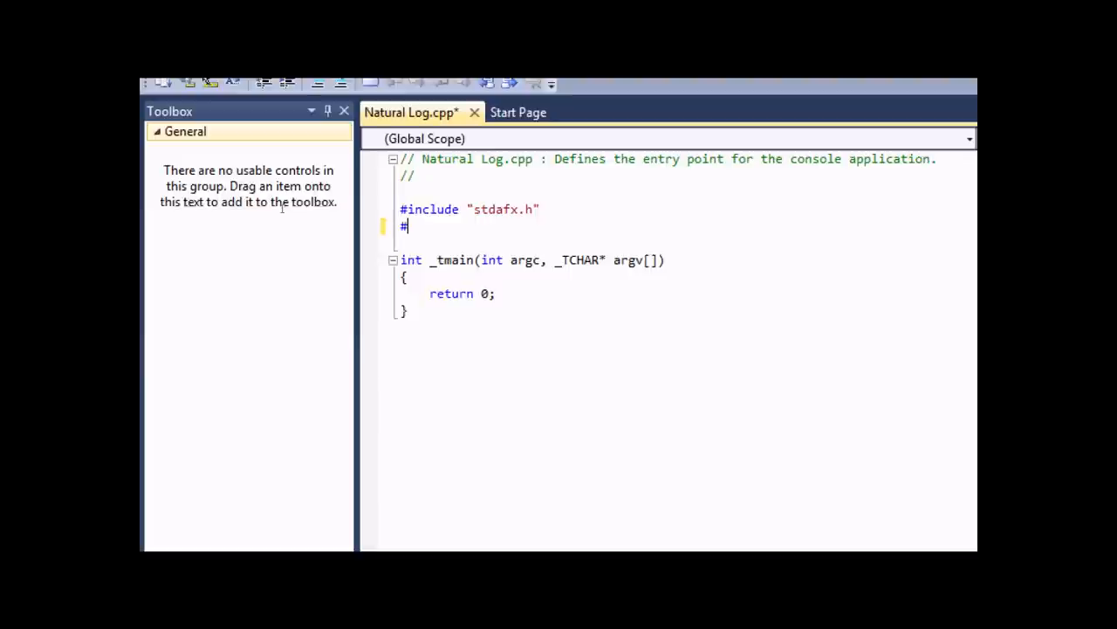
text(include)
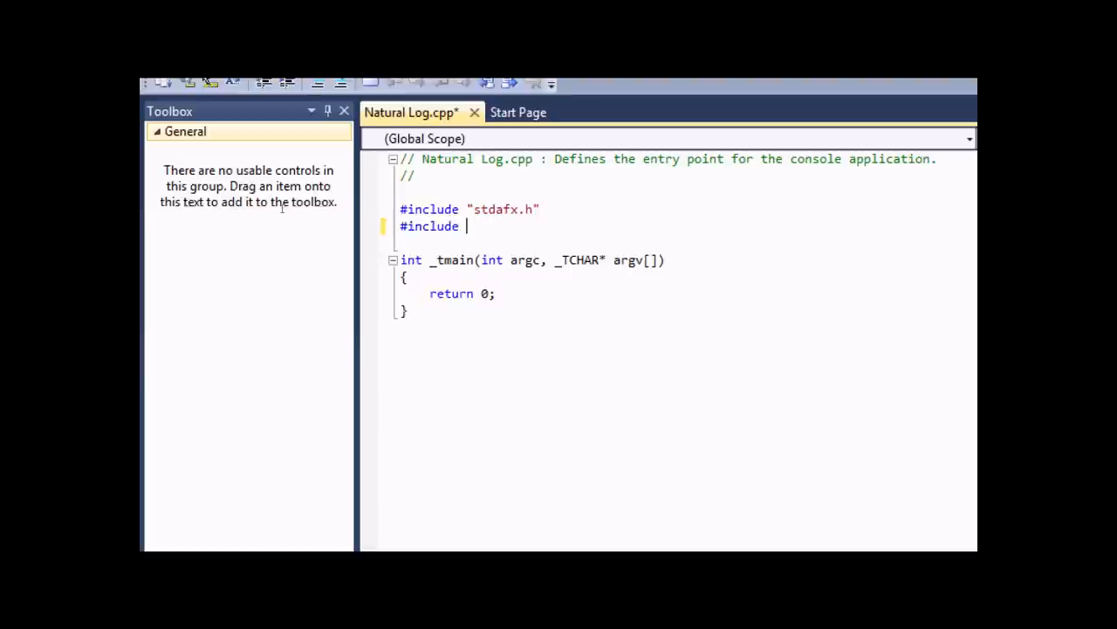
text(<)
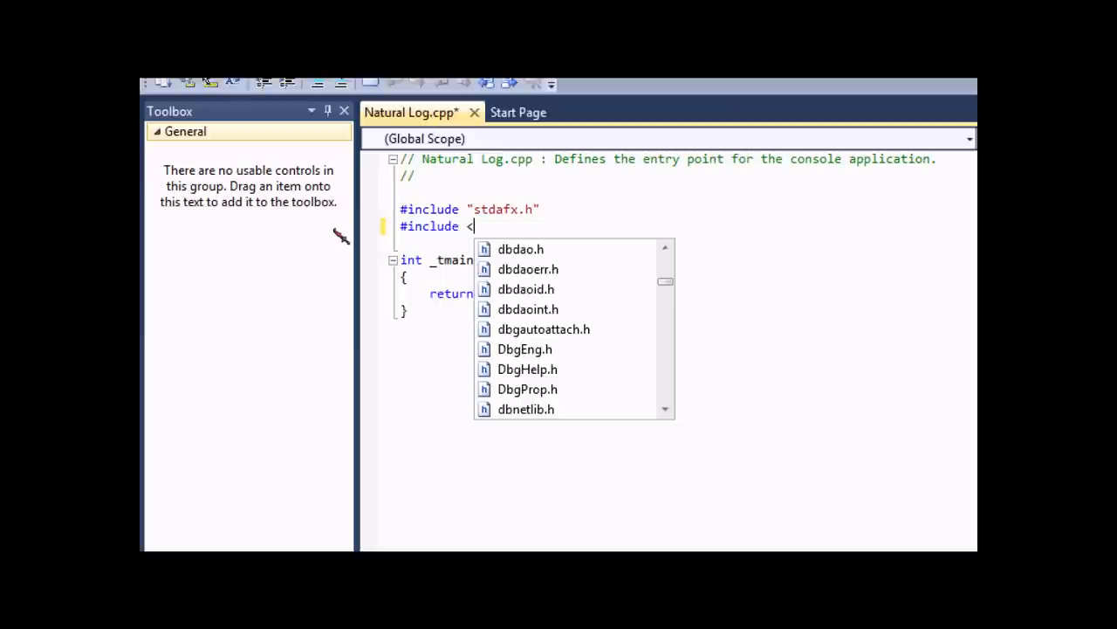
text(iostream>)
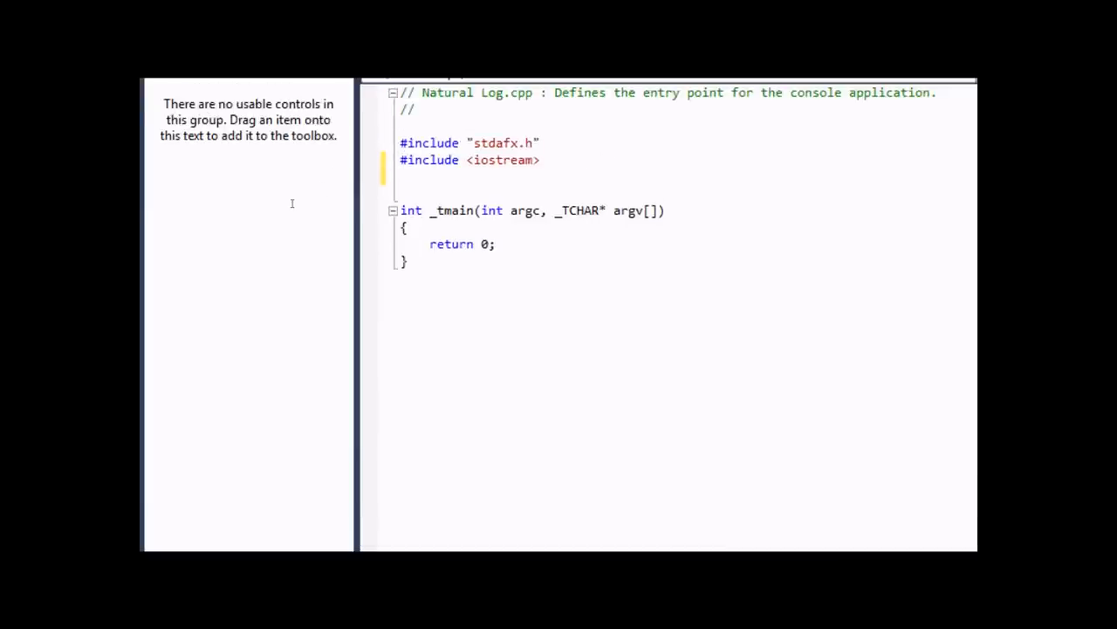
text(#)
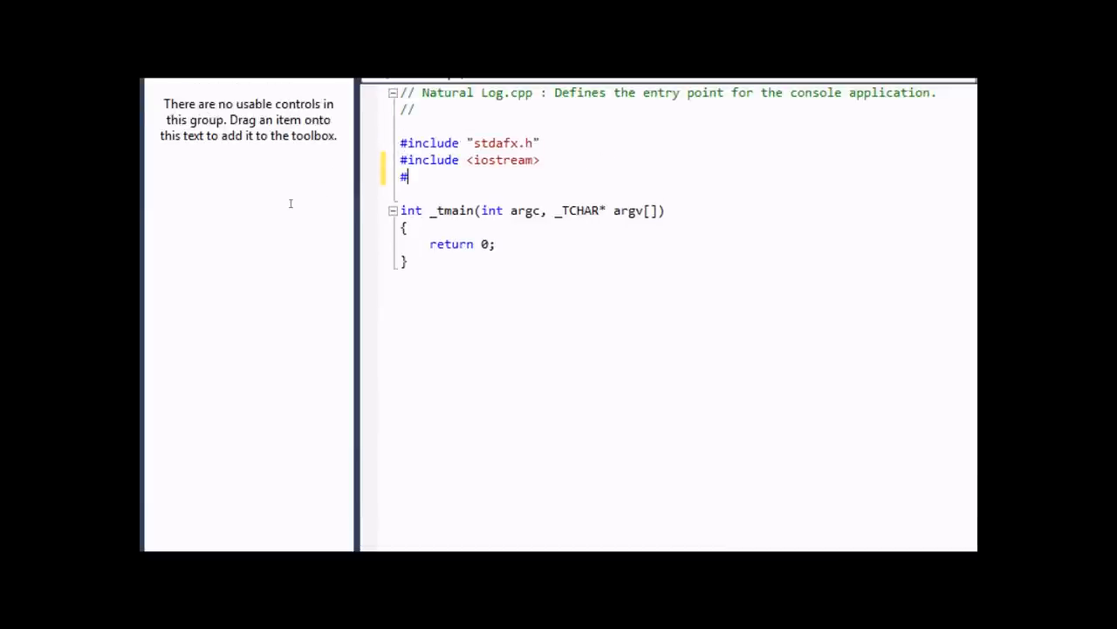
text(include <)
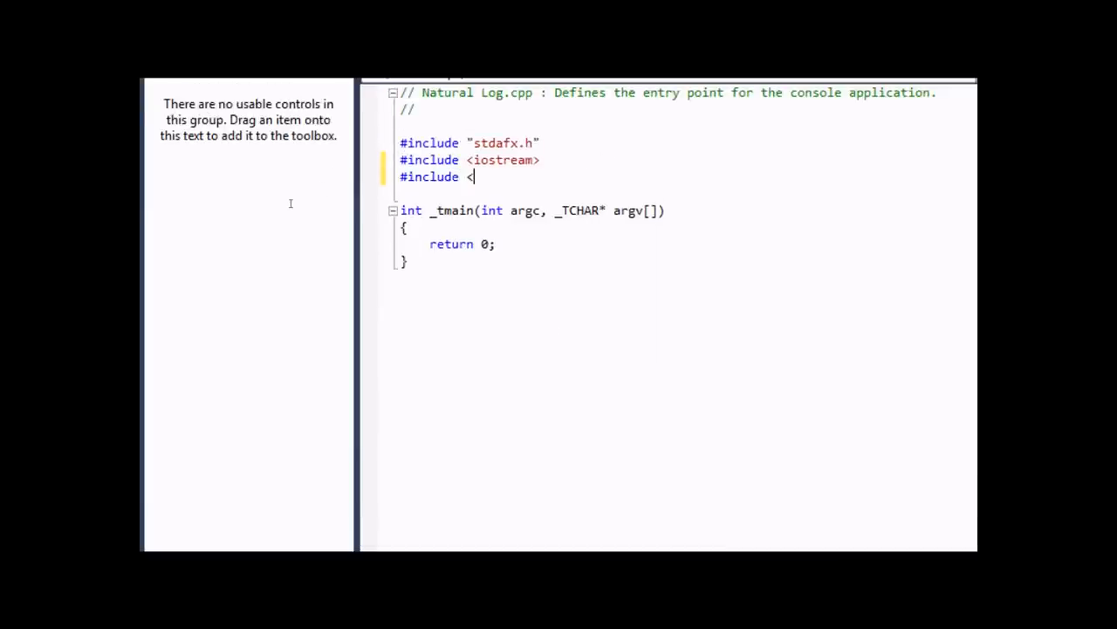
text(math.h>)
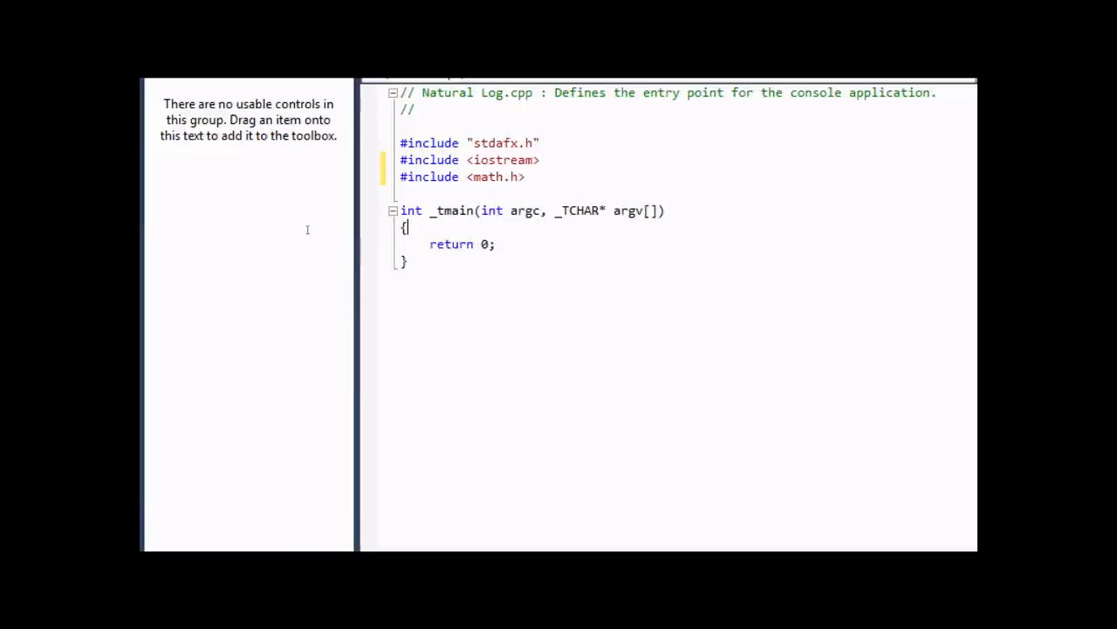
key(enter)
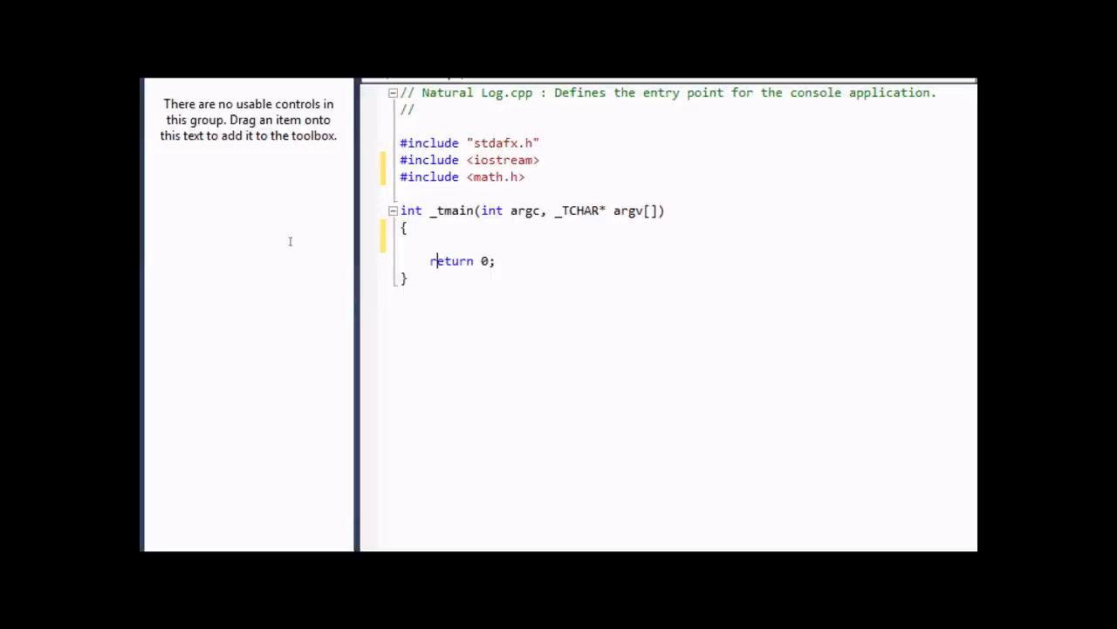
text(std)
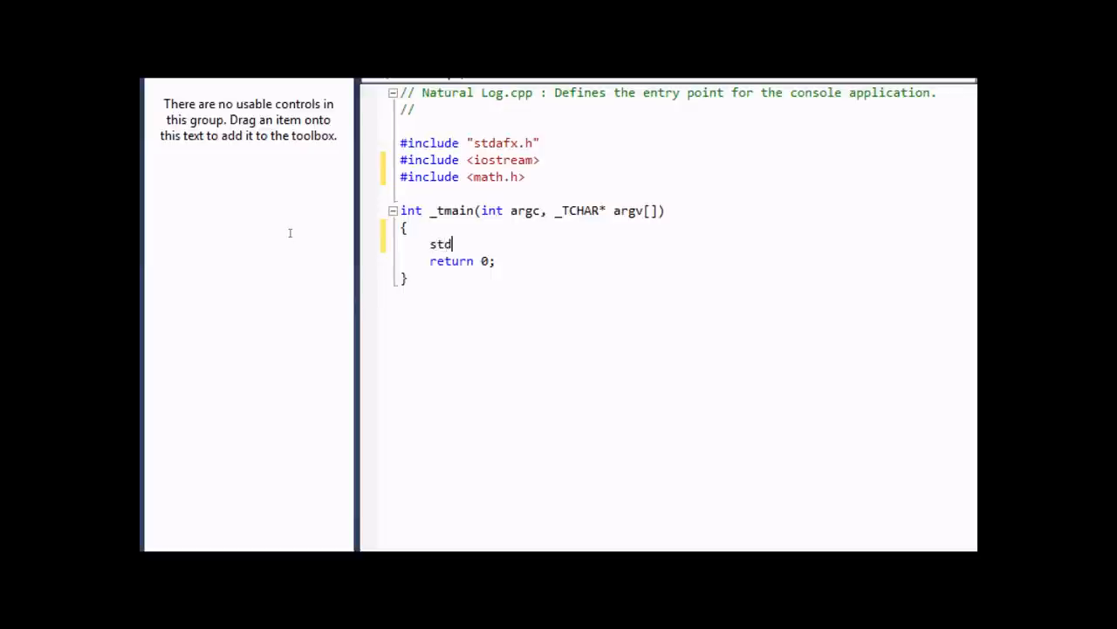
text(::)
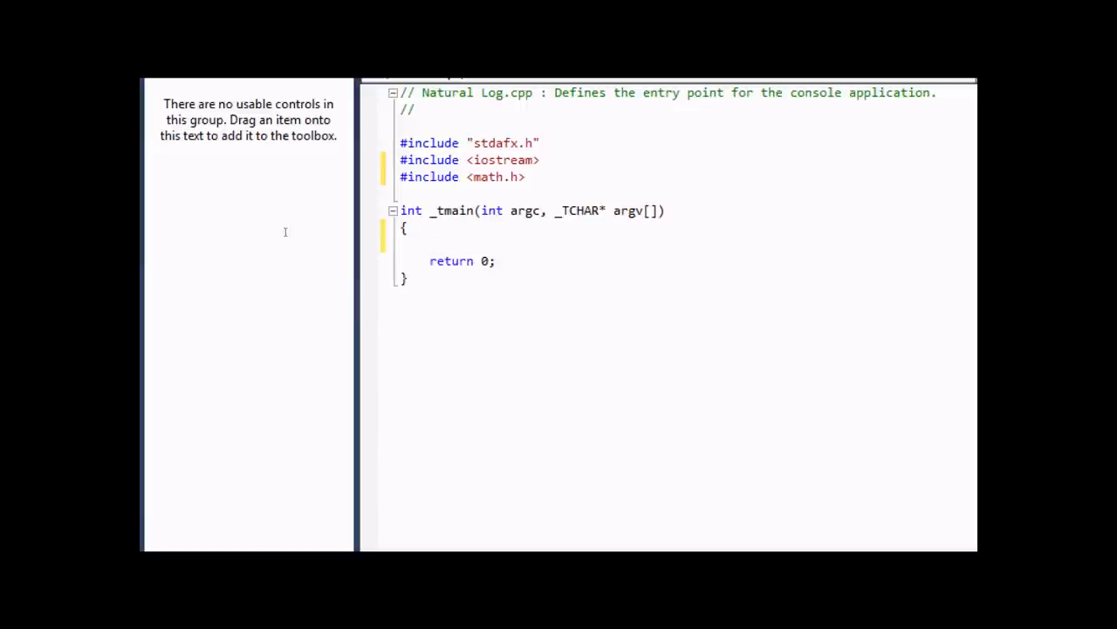
mouse_move(300, 273)
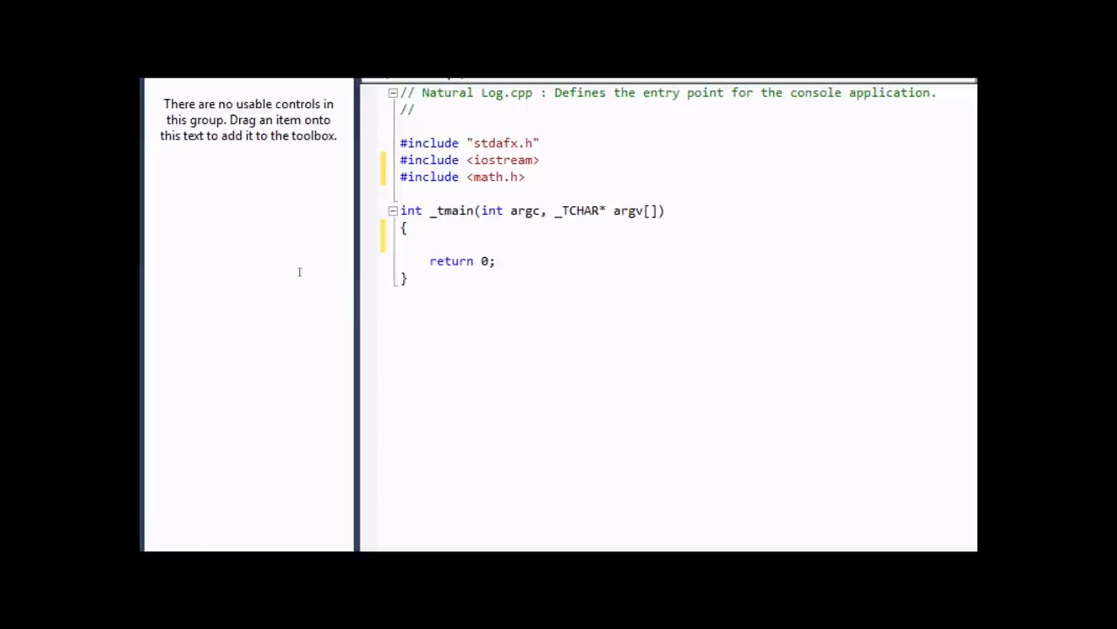
Declare float natural_log and print the prompt "Enter A Number:" with std::endl
text(float)
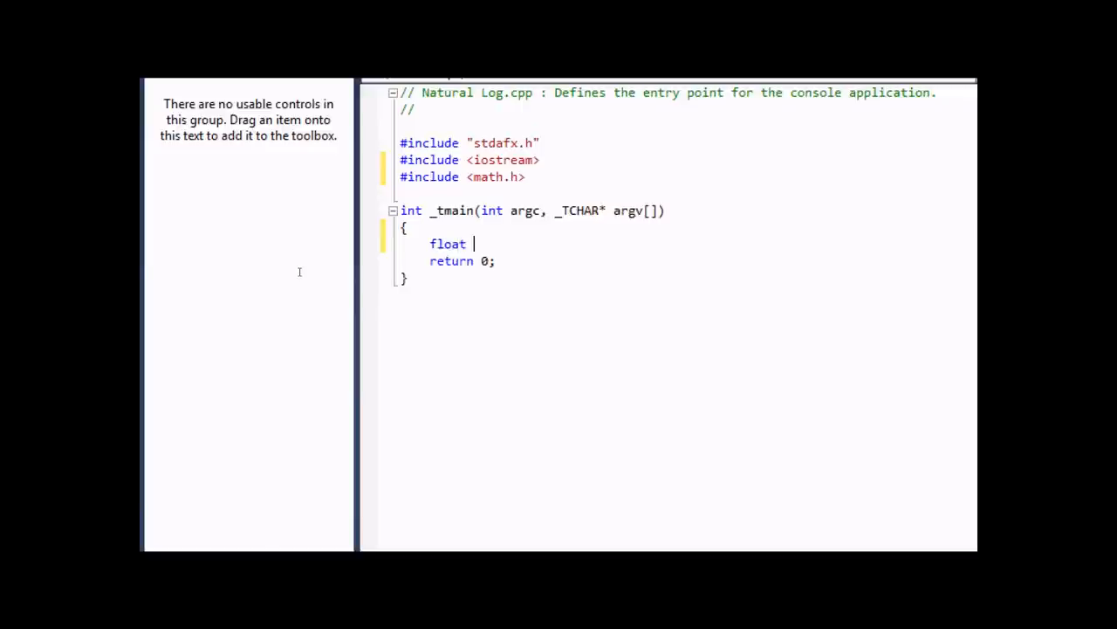
text(na)
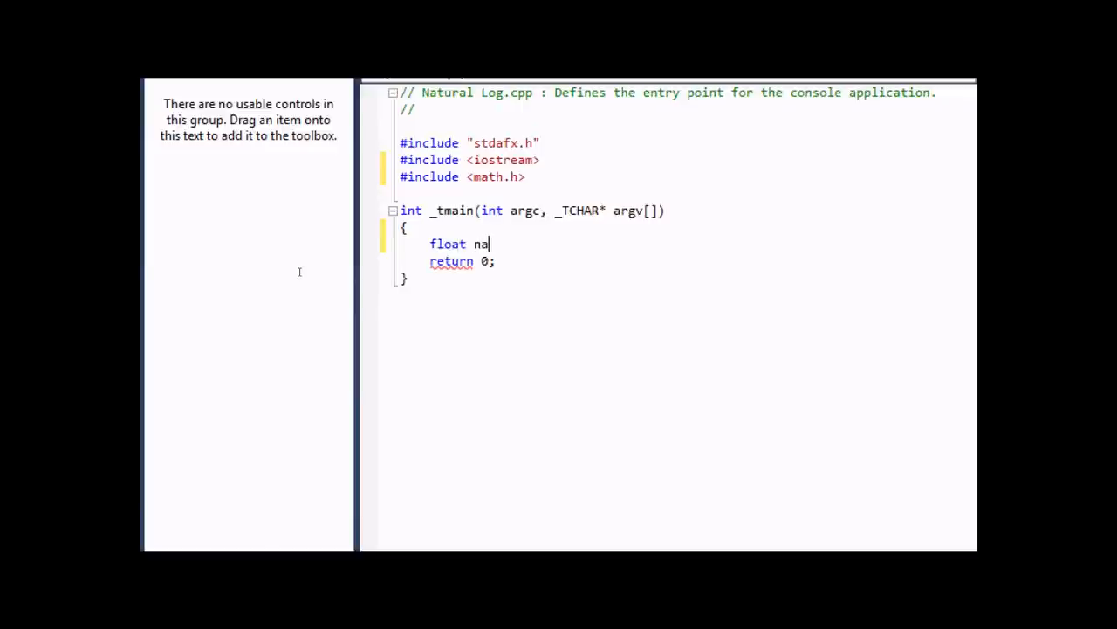
text(tural_)
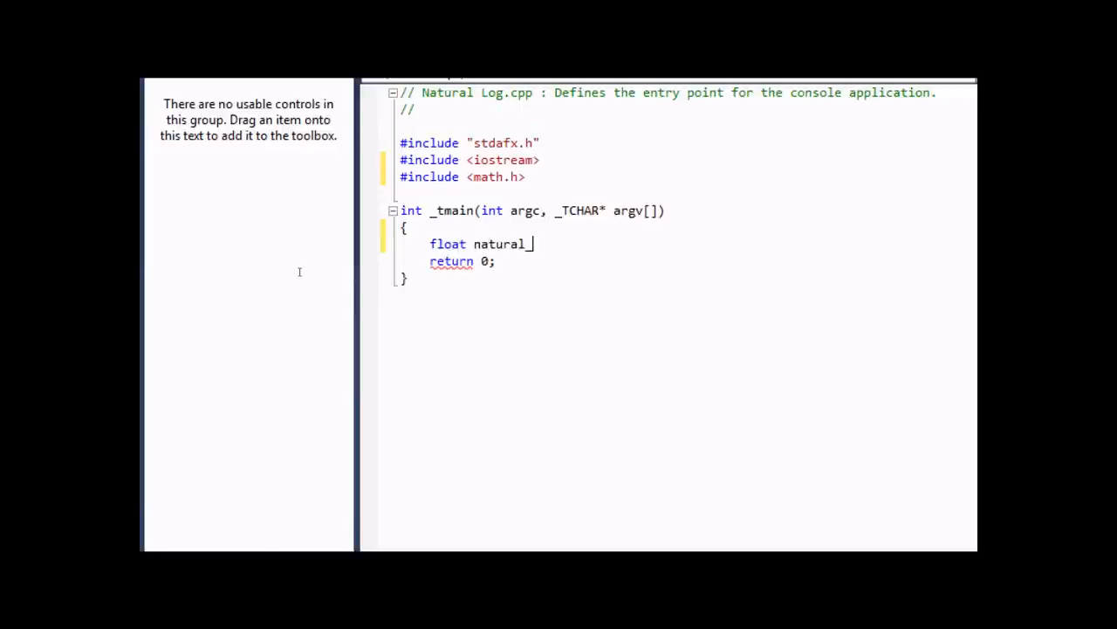
text(log;)
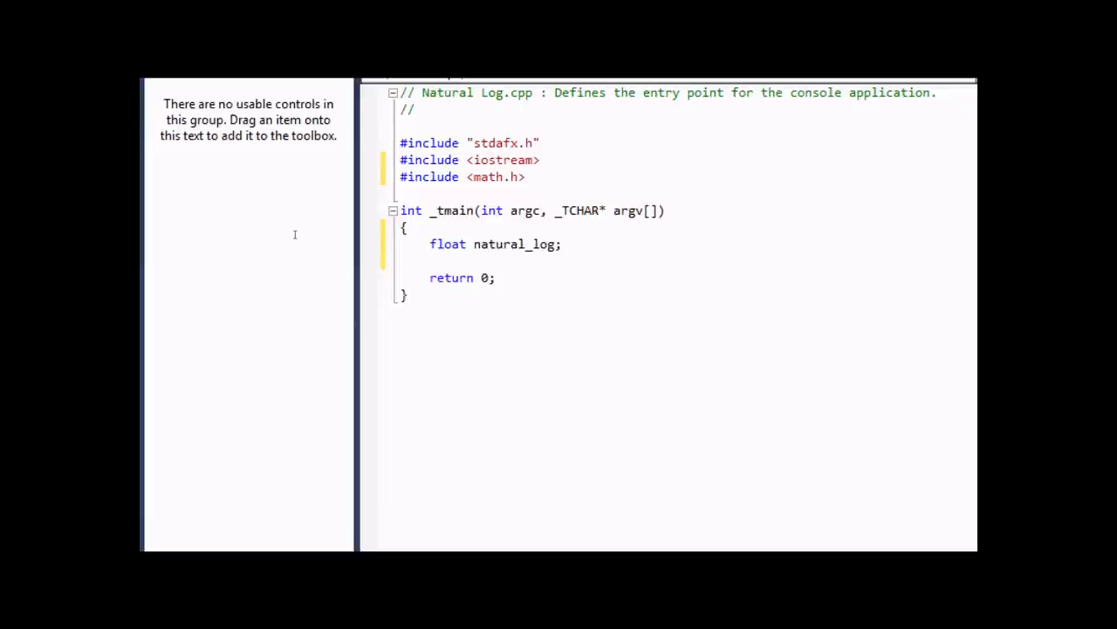
mouse_move(285, 246)
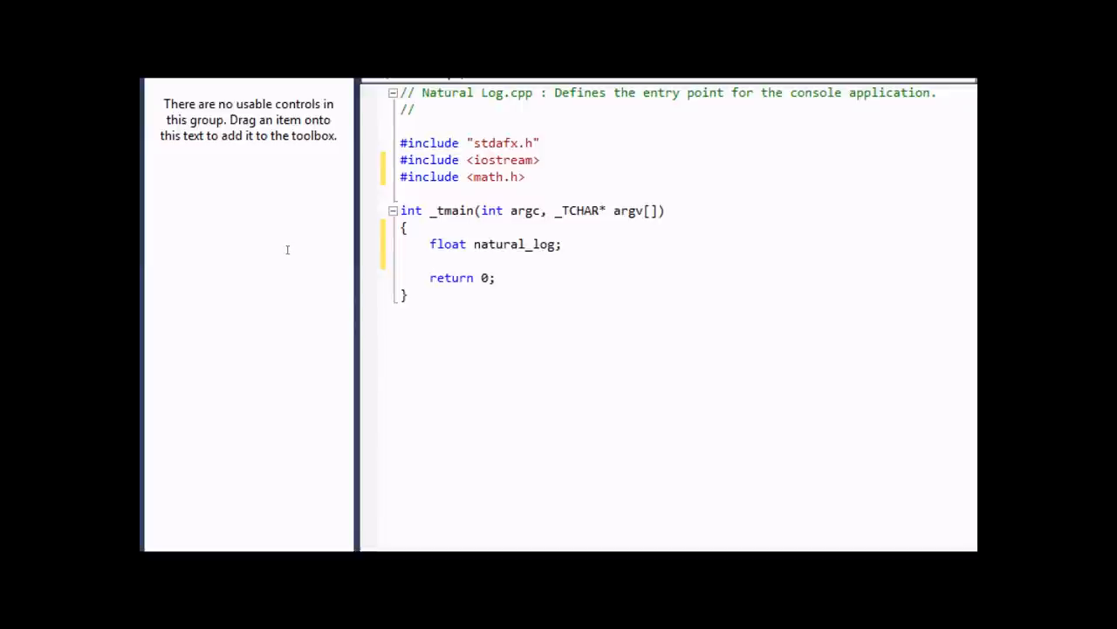
text(std::)
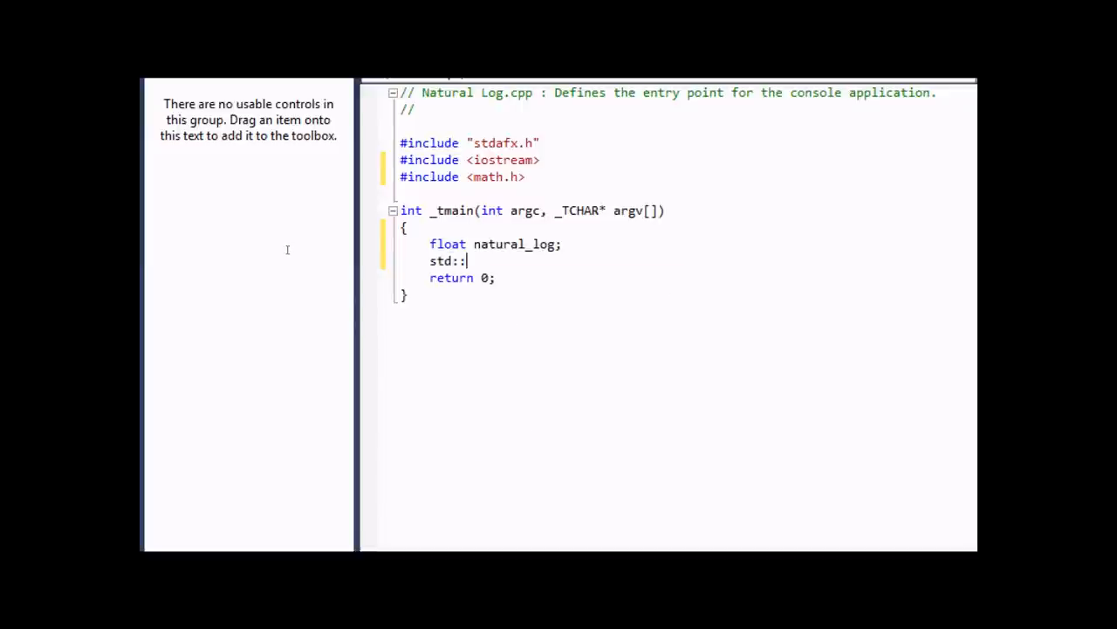
text(cout)
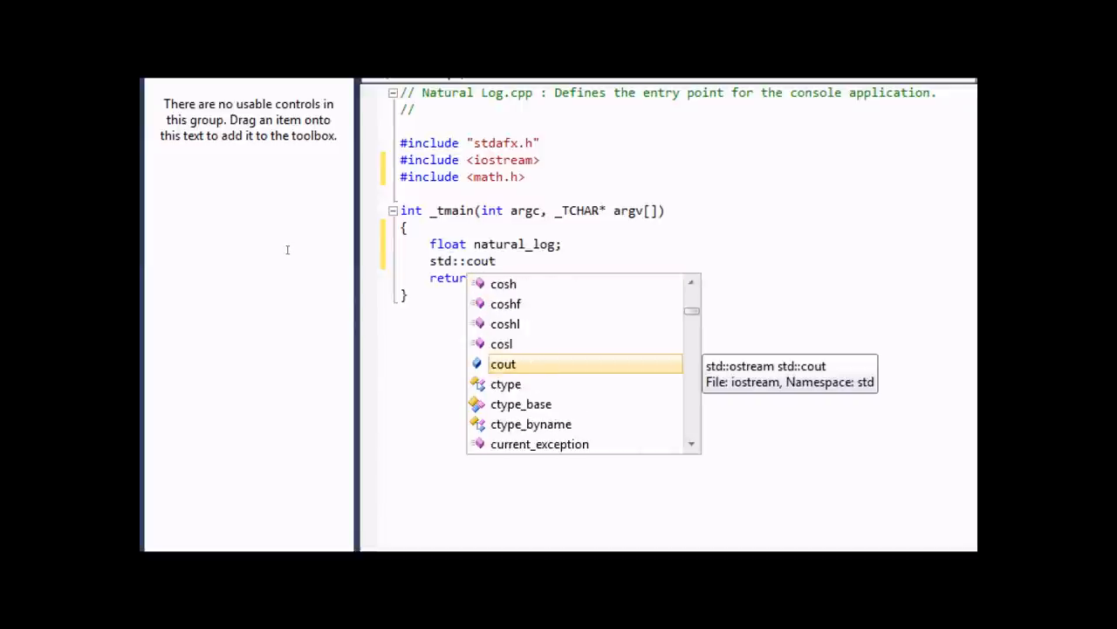
text(<<)
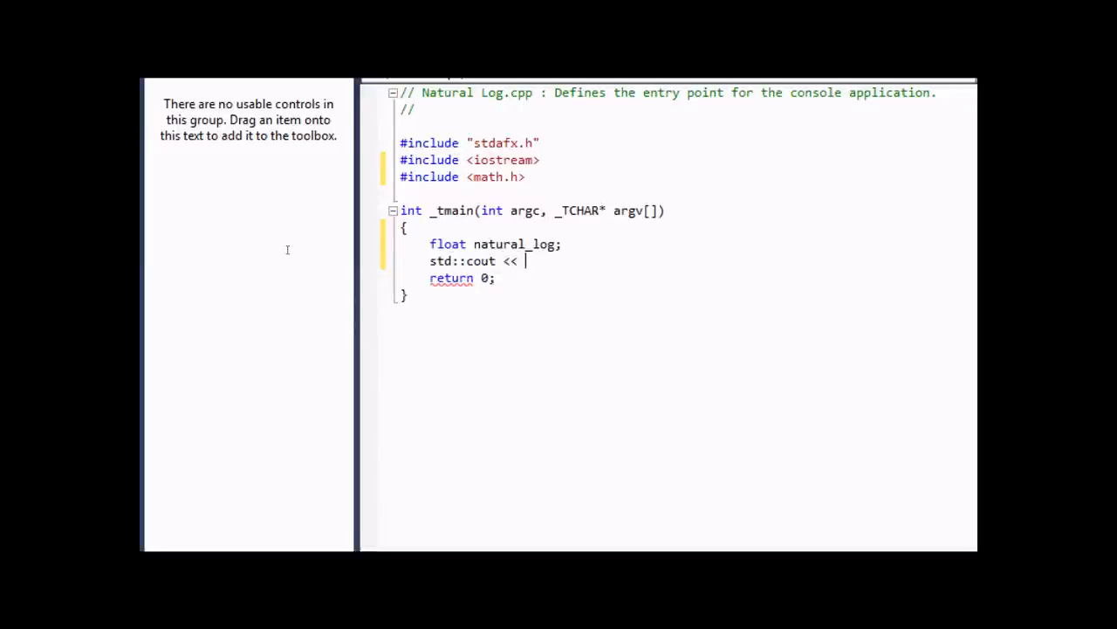
text("Enter)
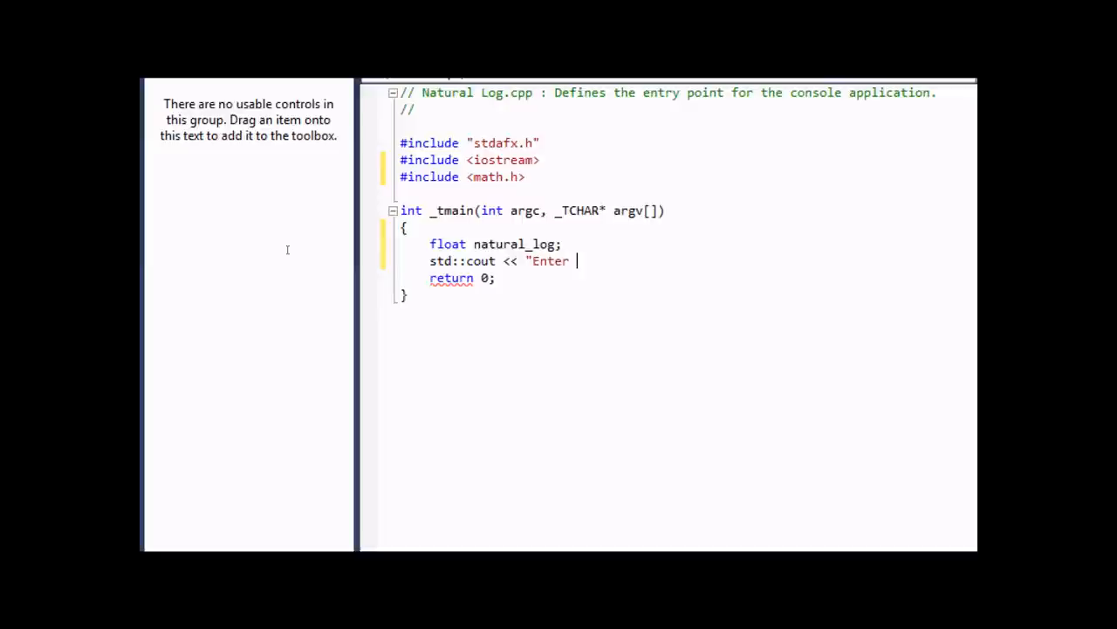
text(A Number)
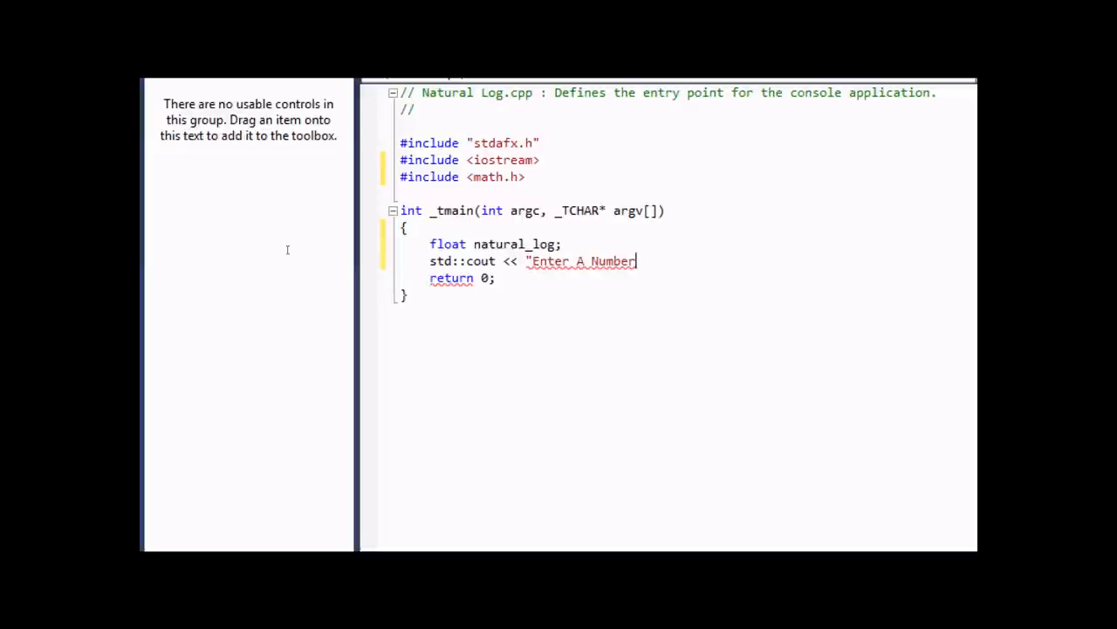
text(:")
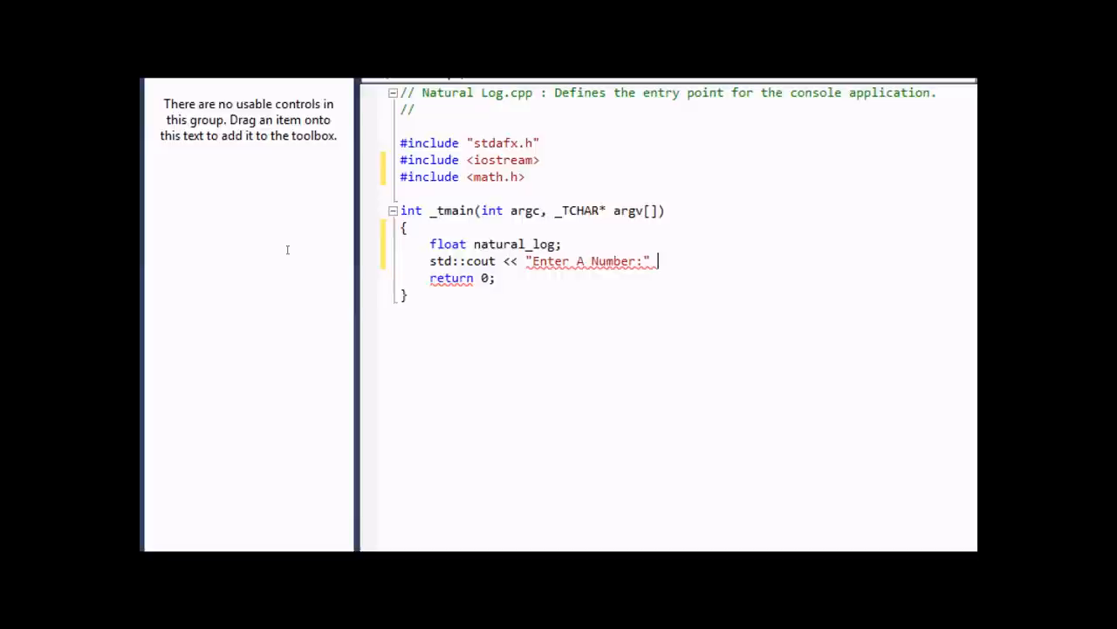
text(<< std)
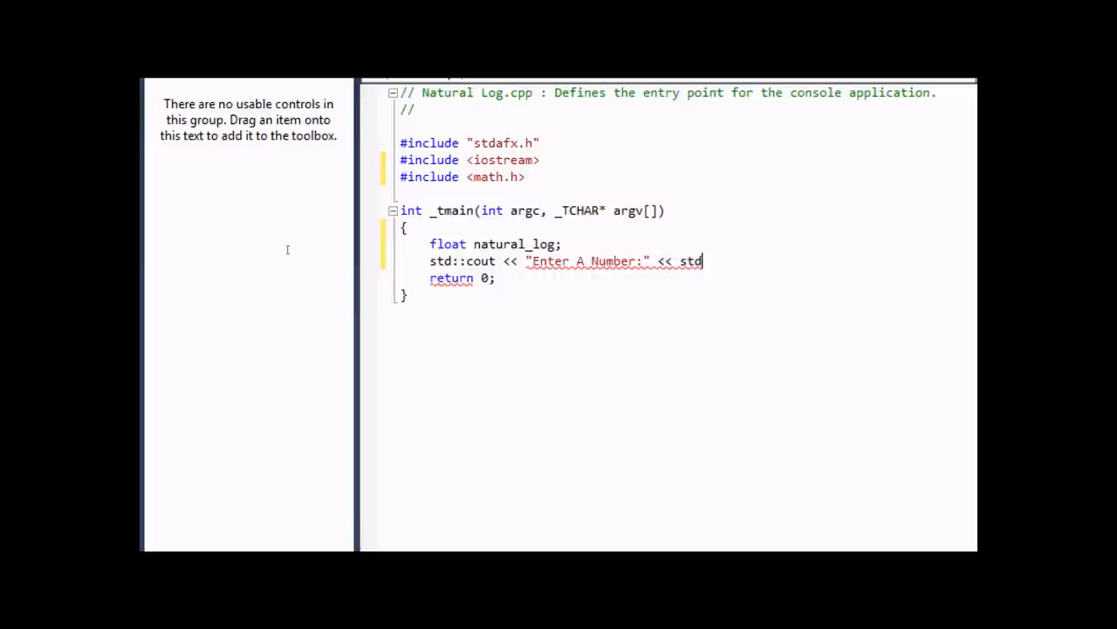
text(::en)
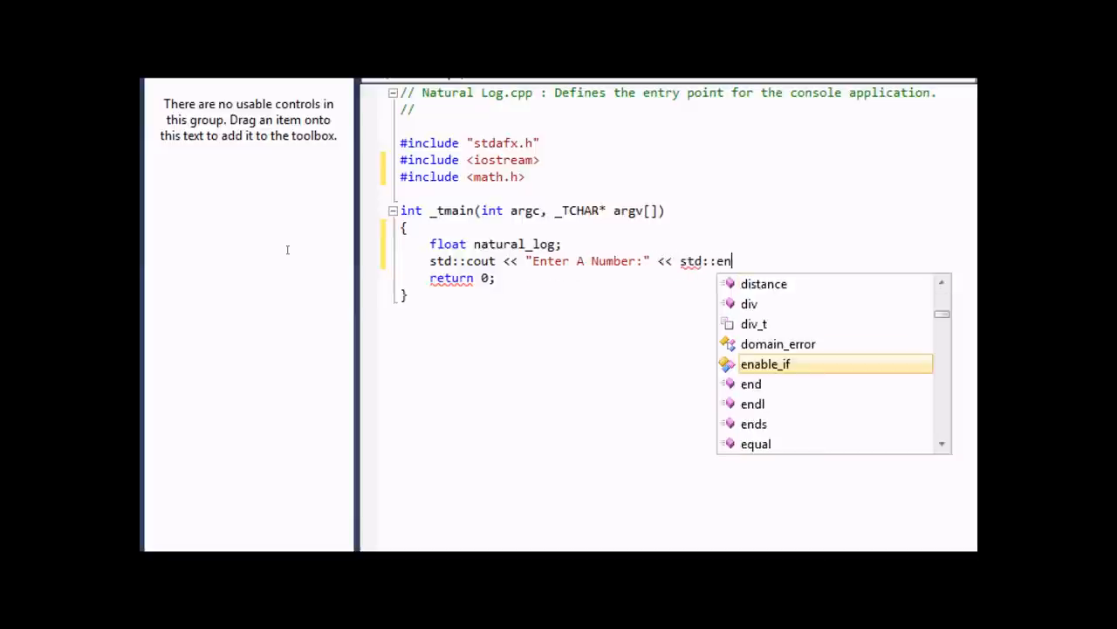
text(dl;)
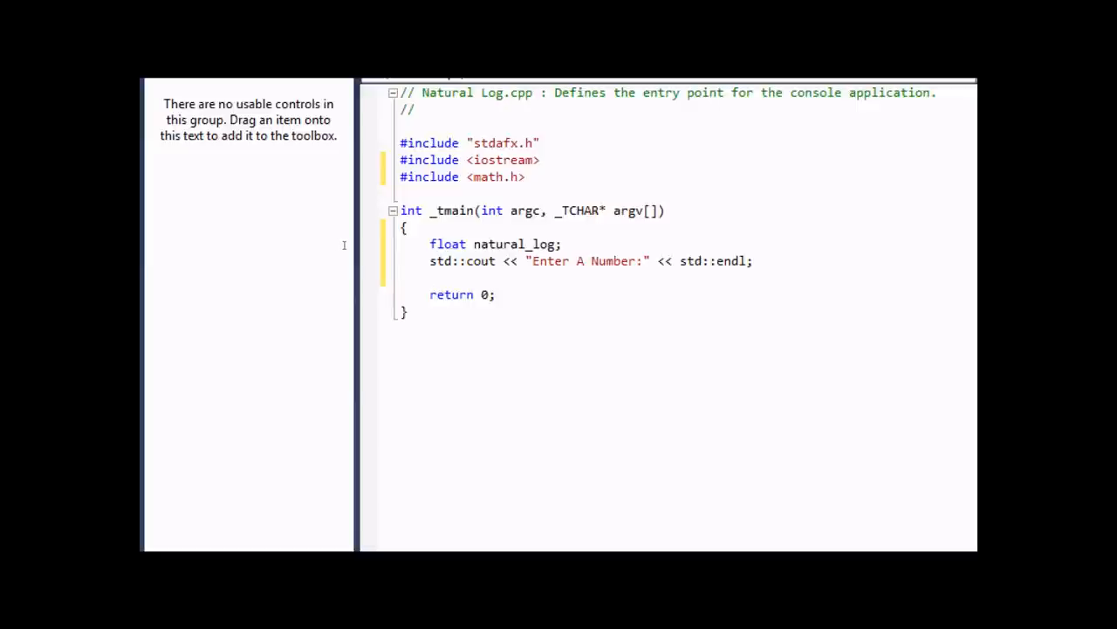
Print an empty line, then read the input into natural_log with std::cin
text(st)
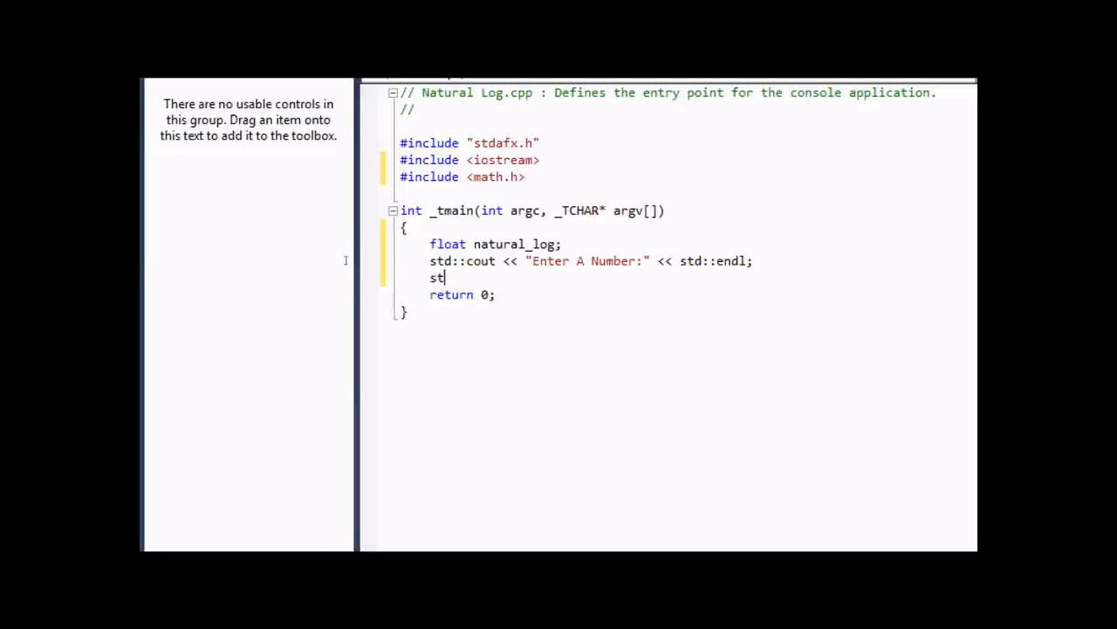
text(d::cout <<)
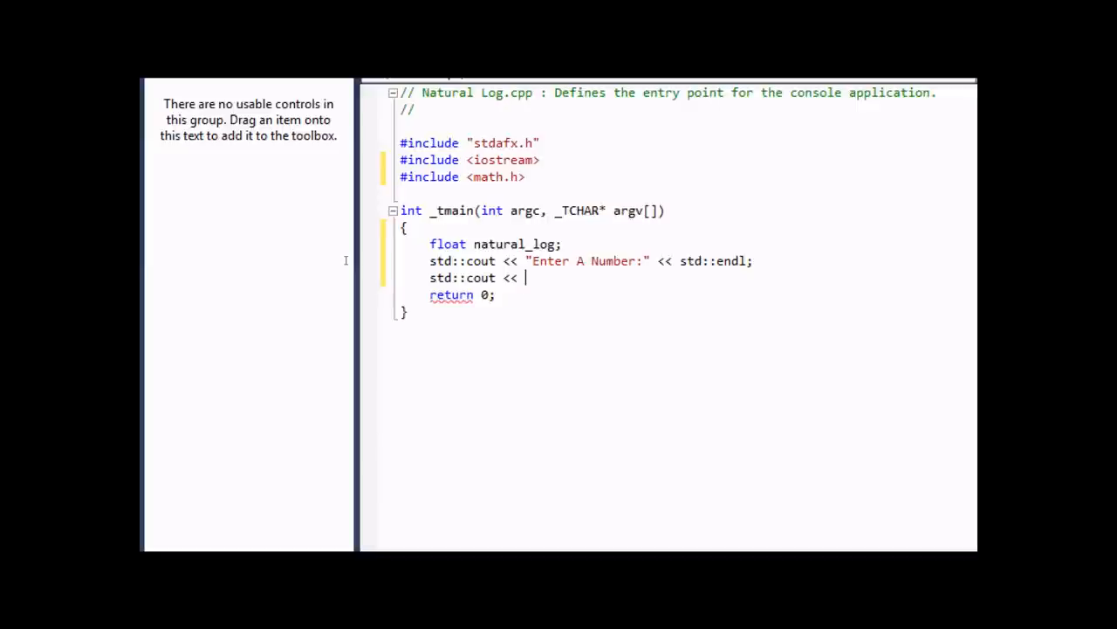
text(")
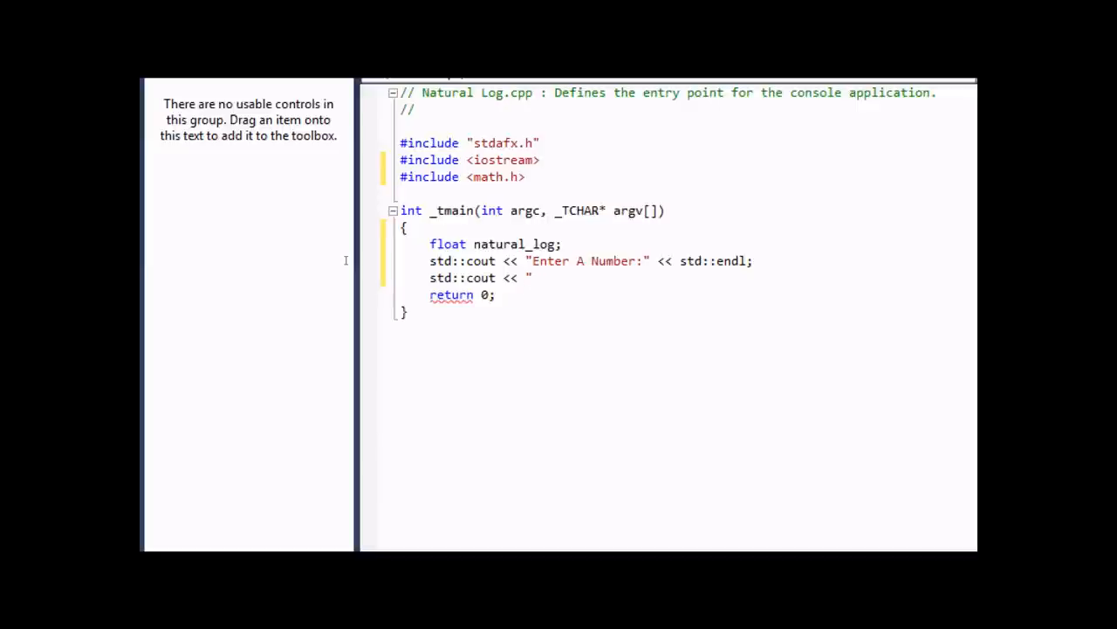
text(")
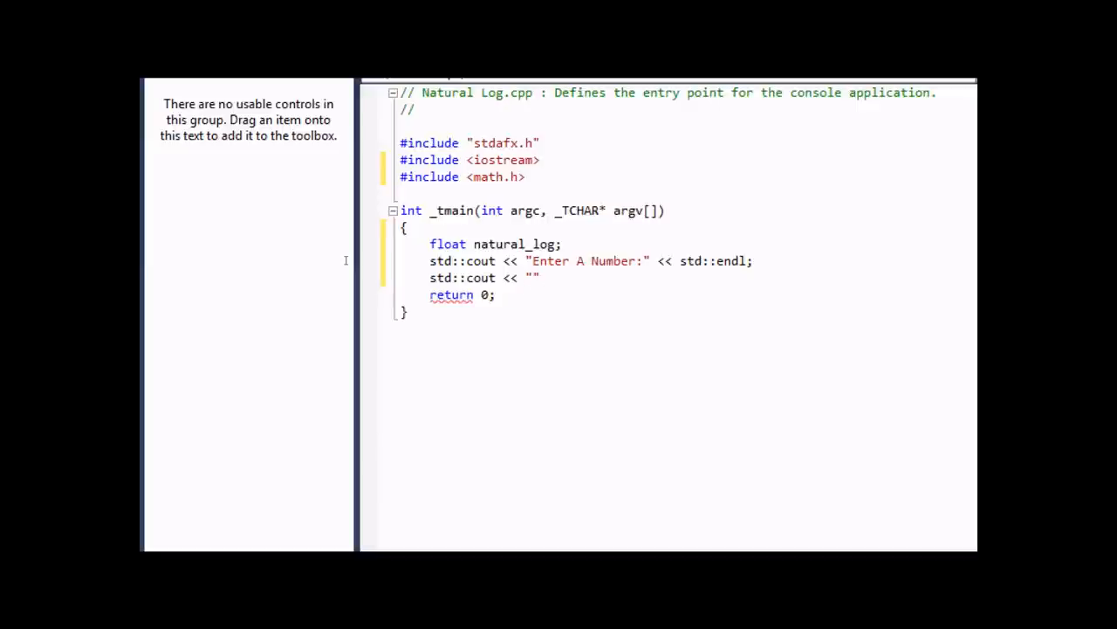
text(<< std::endl;)
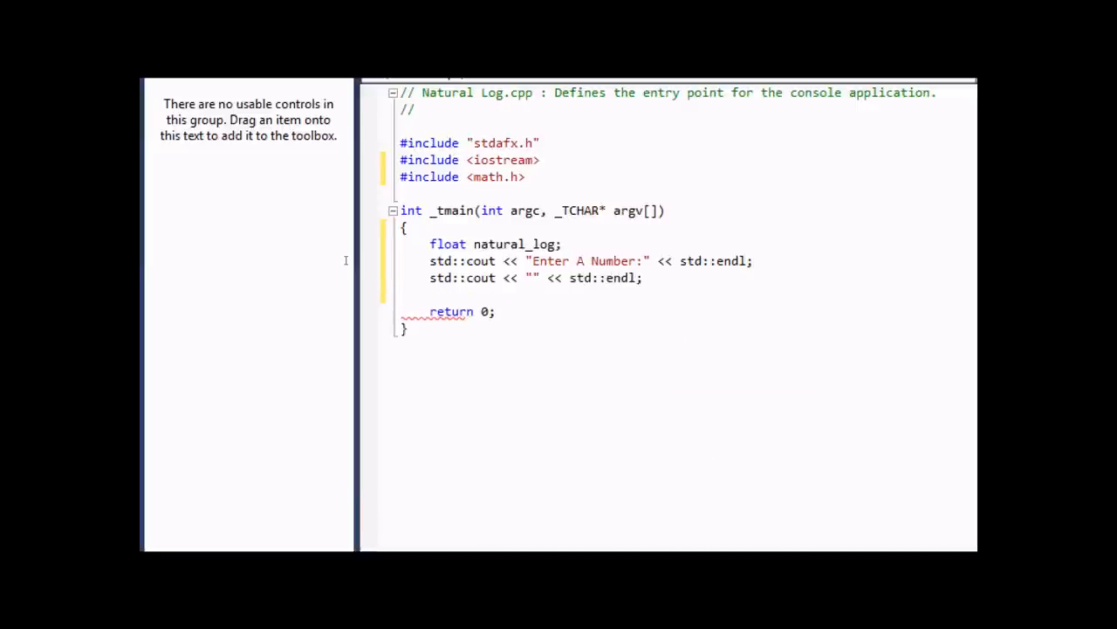
text(std)
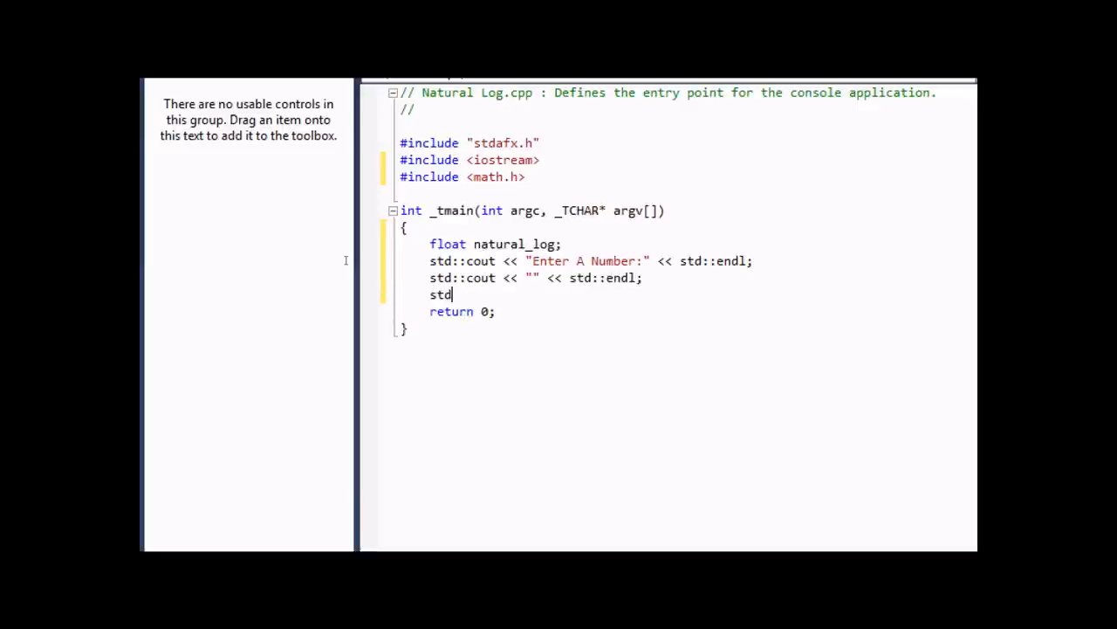
text(::cin)
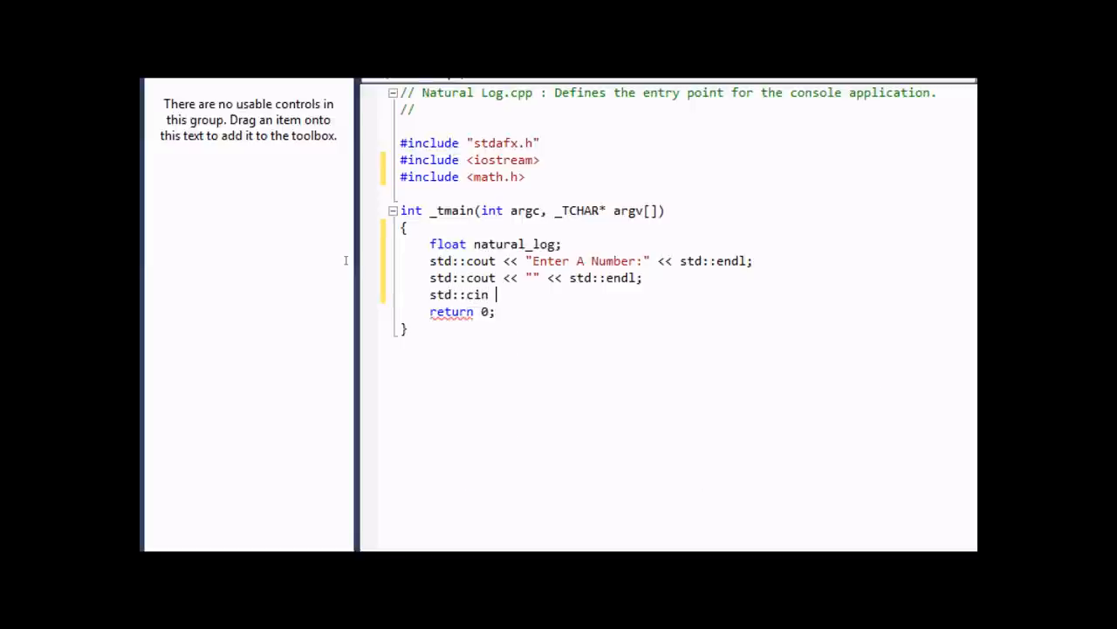
text(>>)
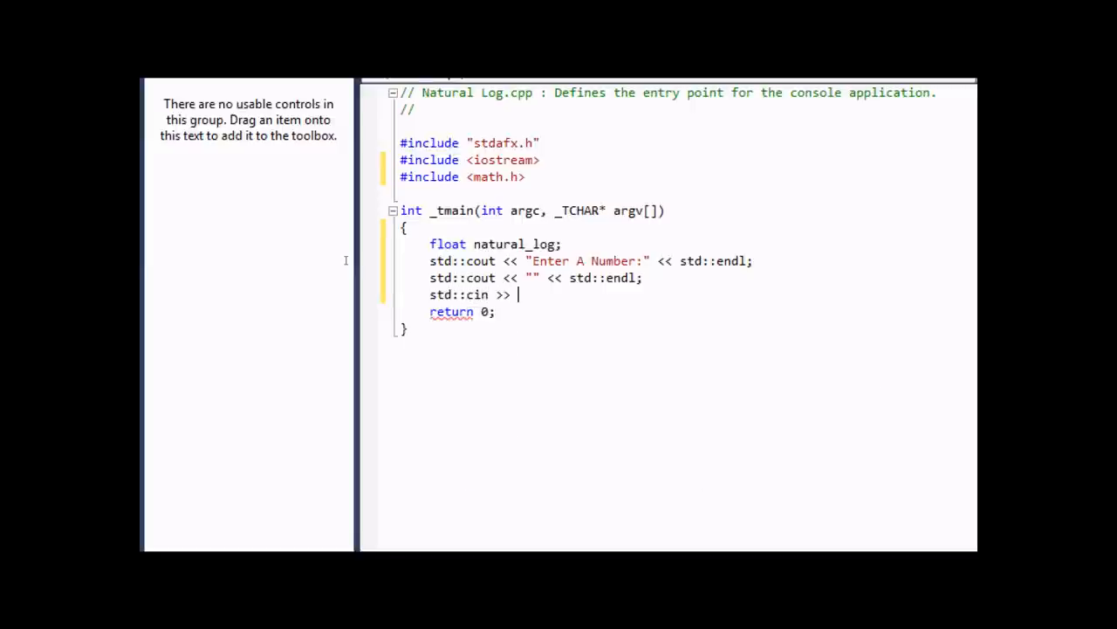
text(natural_)
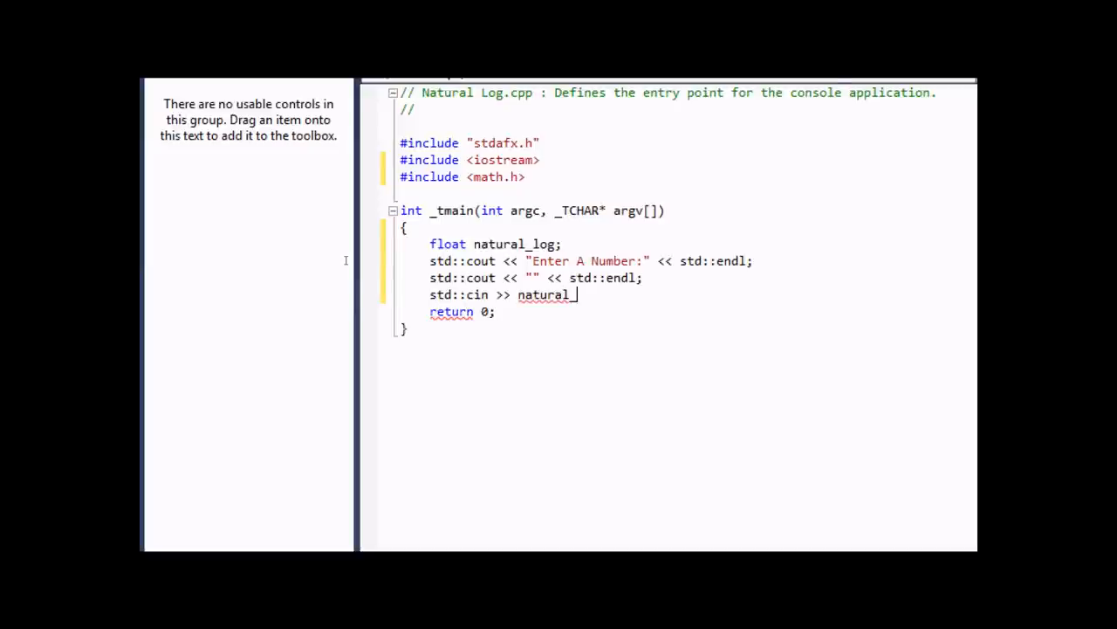
text(log;)
text(float answer;)
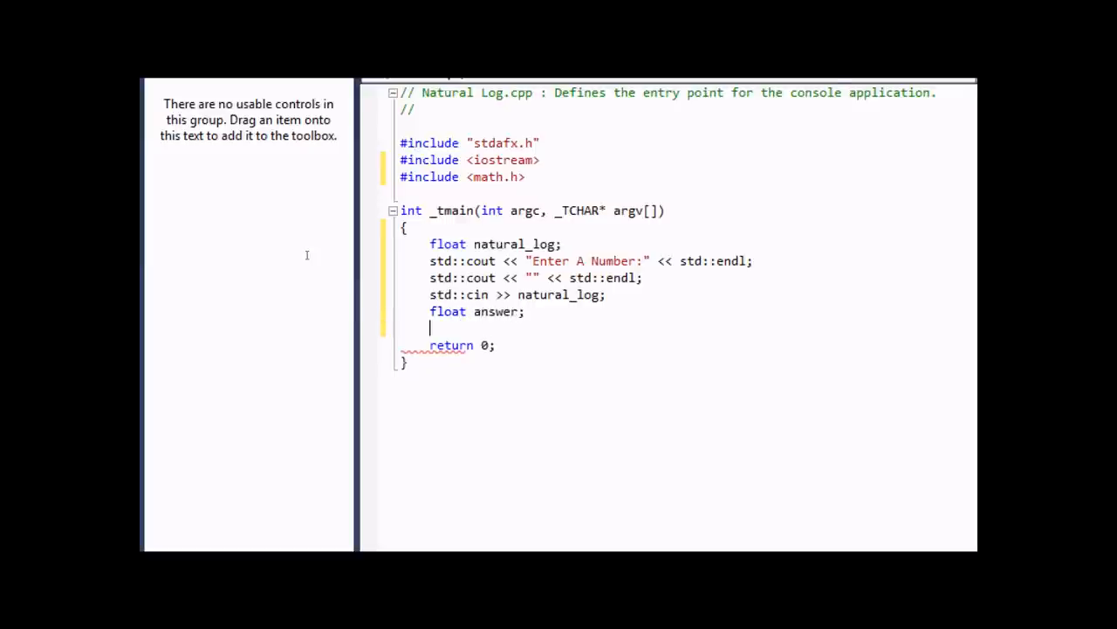
Assign answer = std::log(natural_log)
text(a)
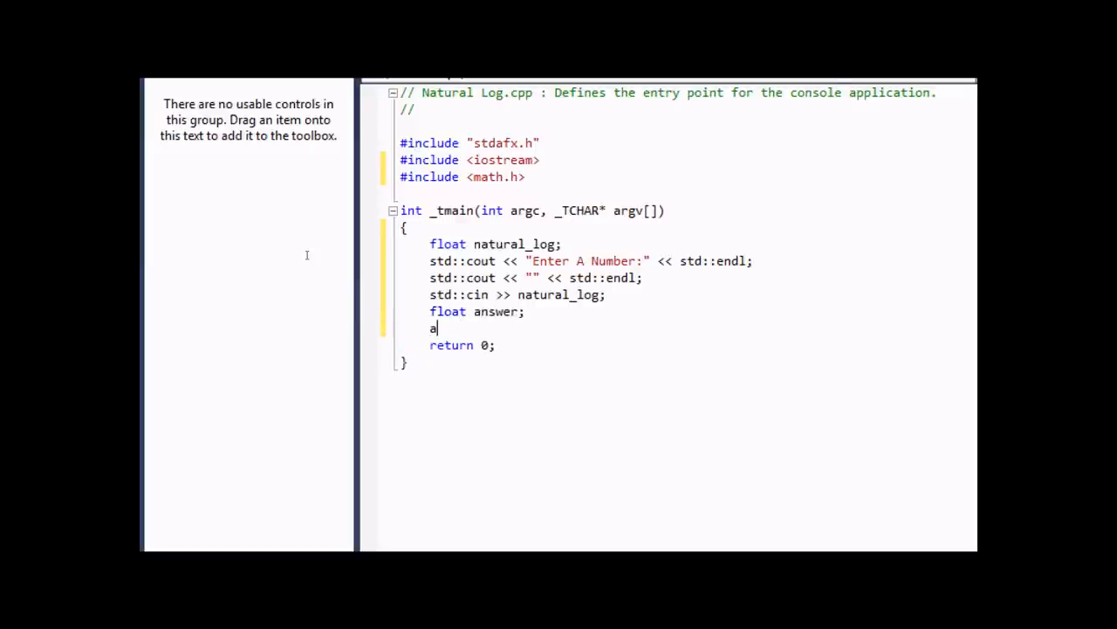
text(nswer)
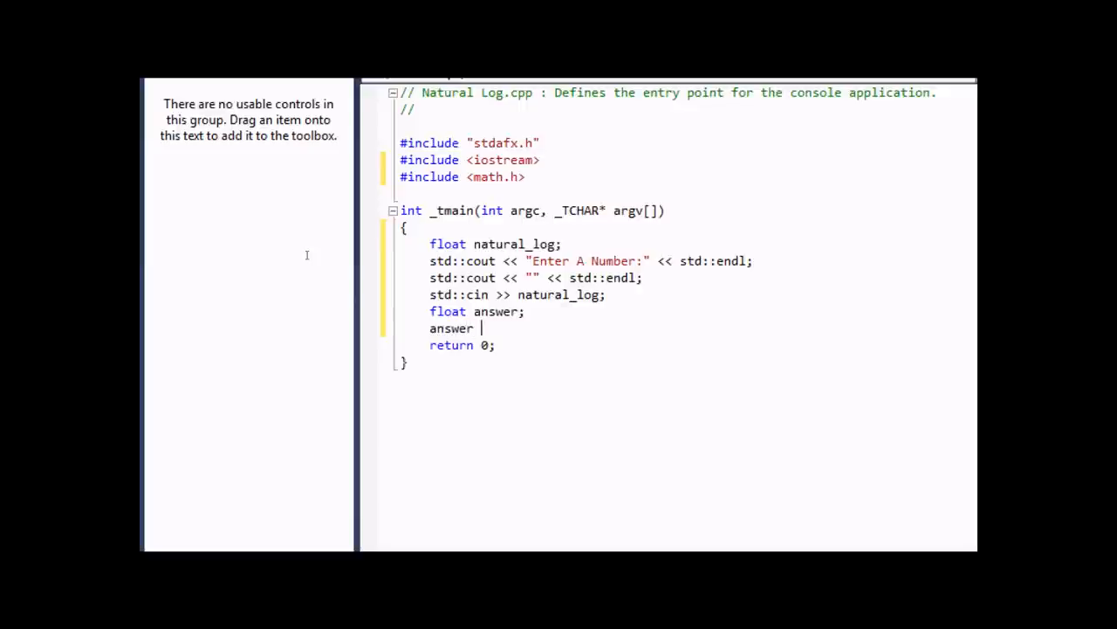
text(=)
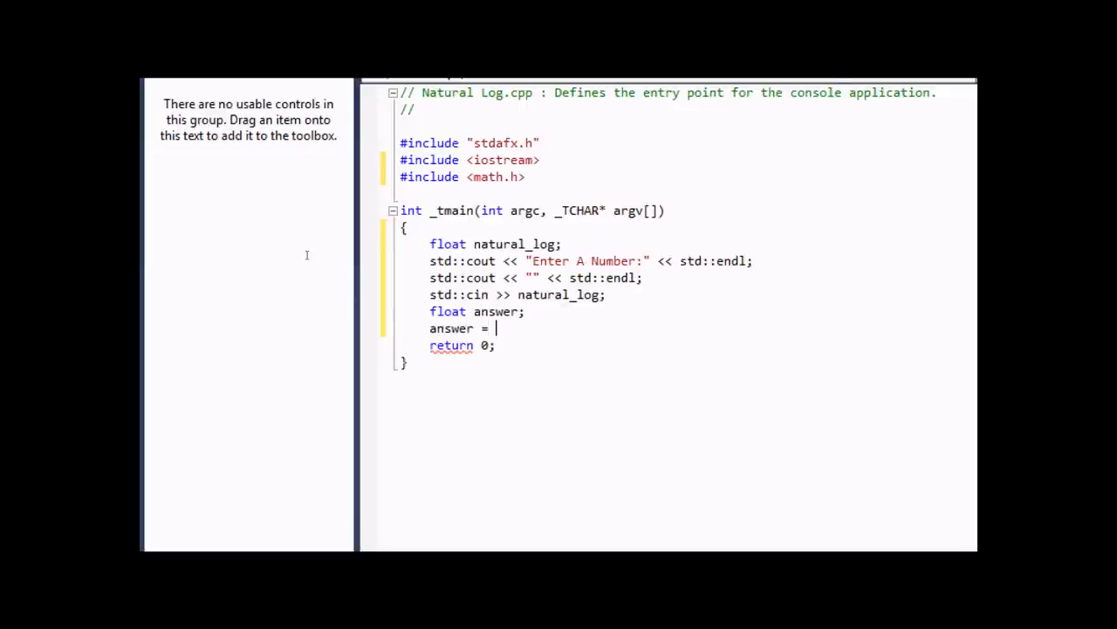
text(std::)
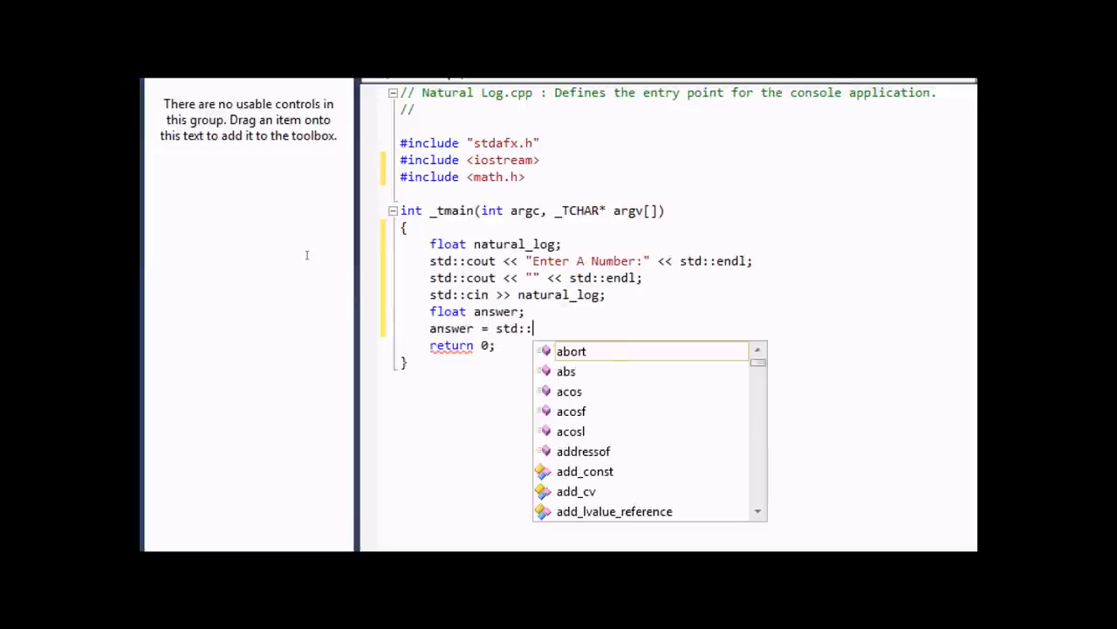
text(log()
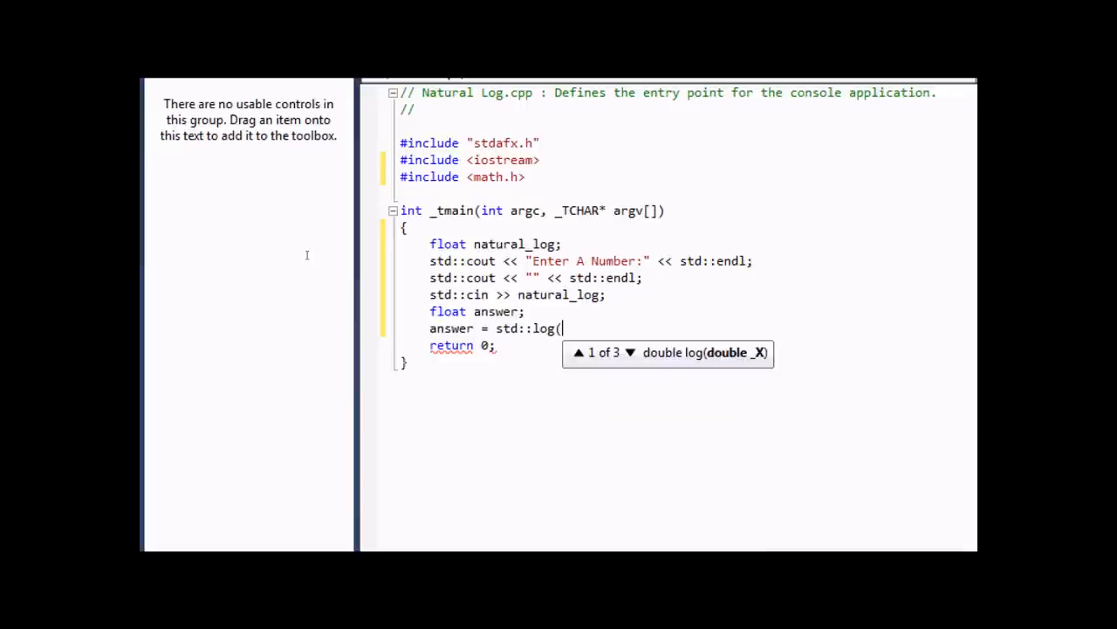
text(naut)
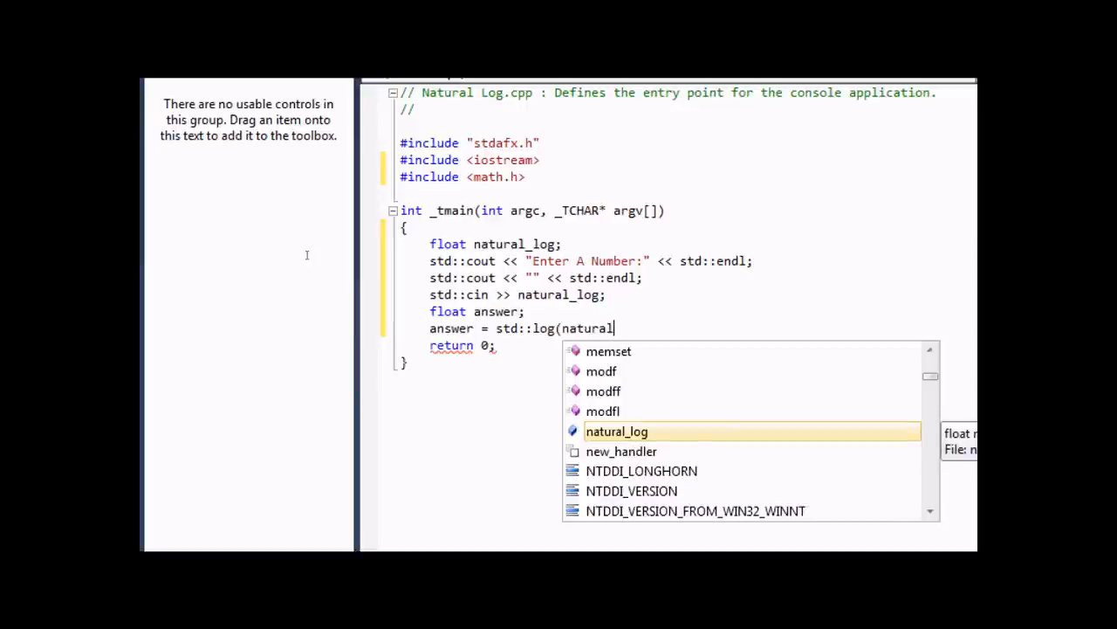
text(_log);)
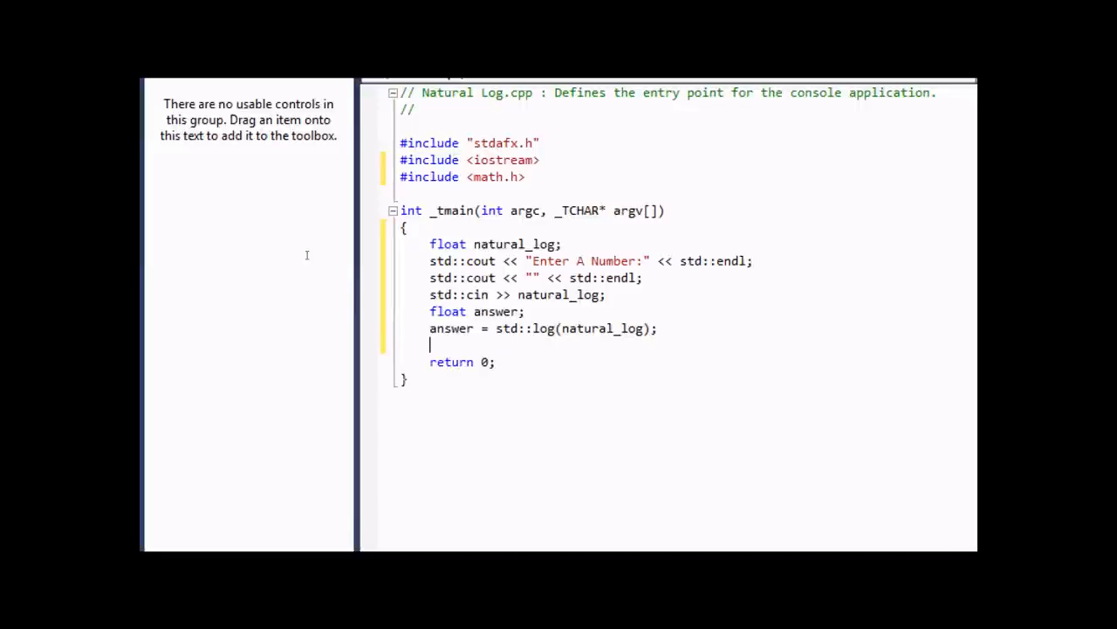
Print an empty line with std::cout << "" << std::endl
text(s)
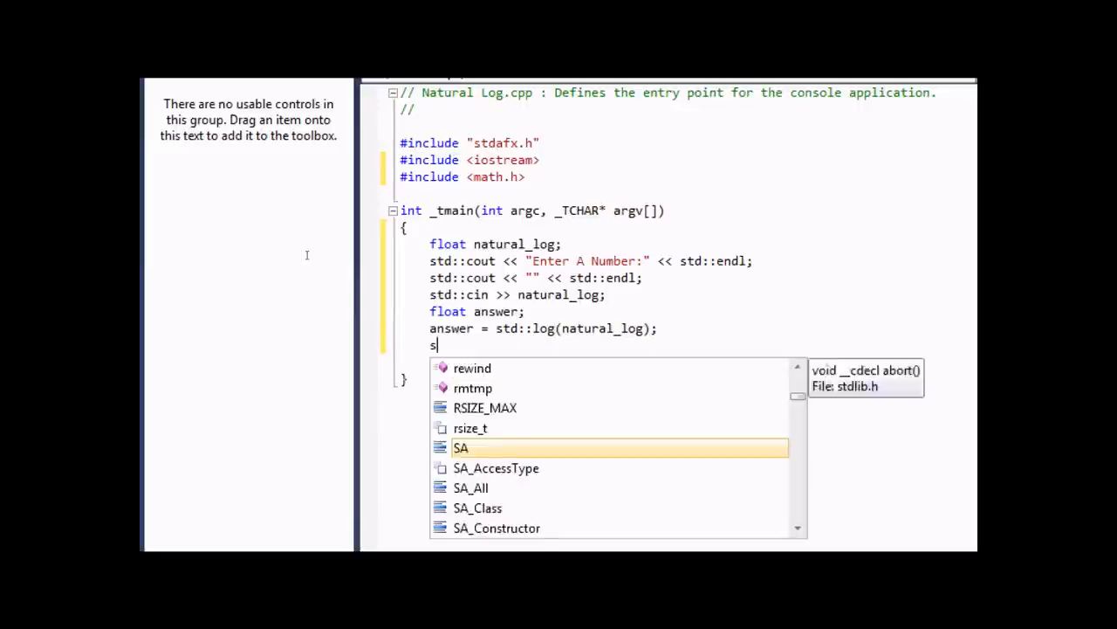
text(td::cout <<)
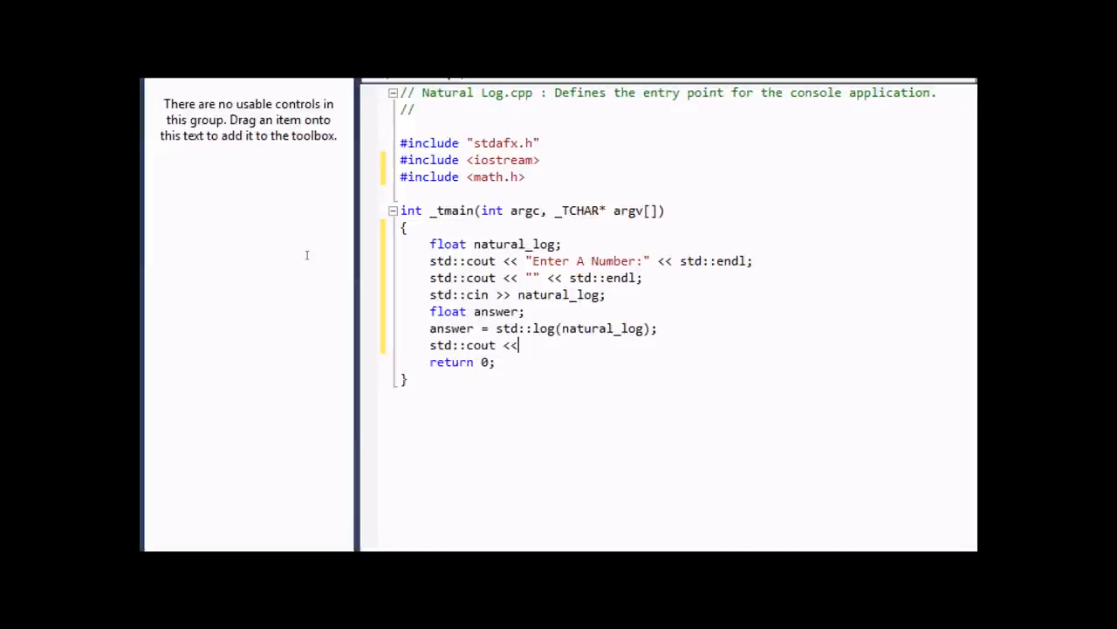
text("")
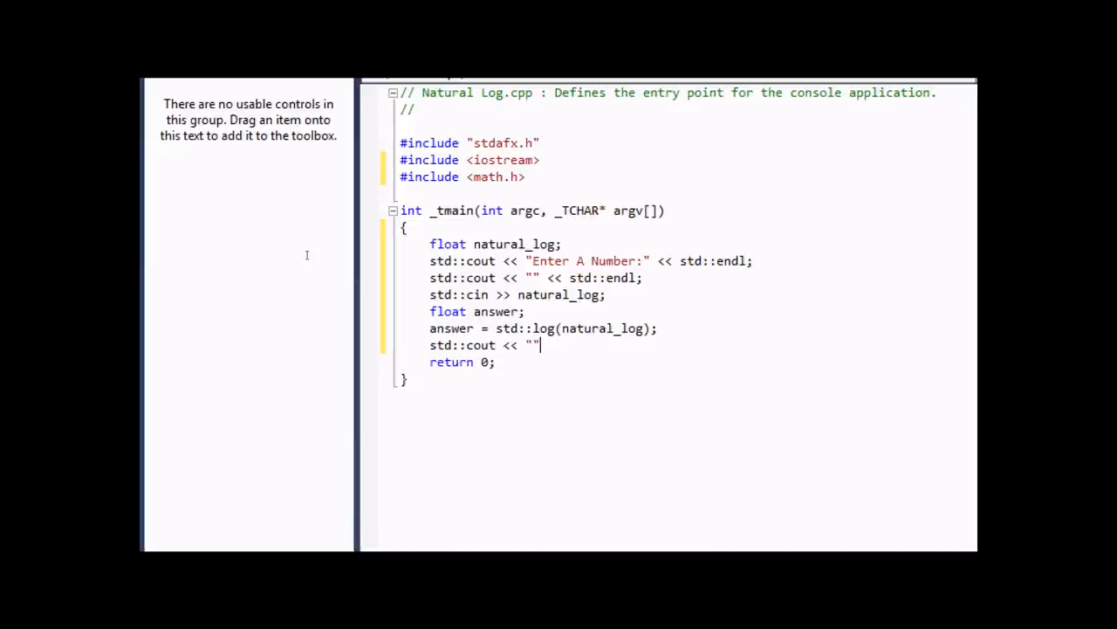
text(<<)
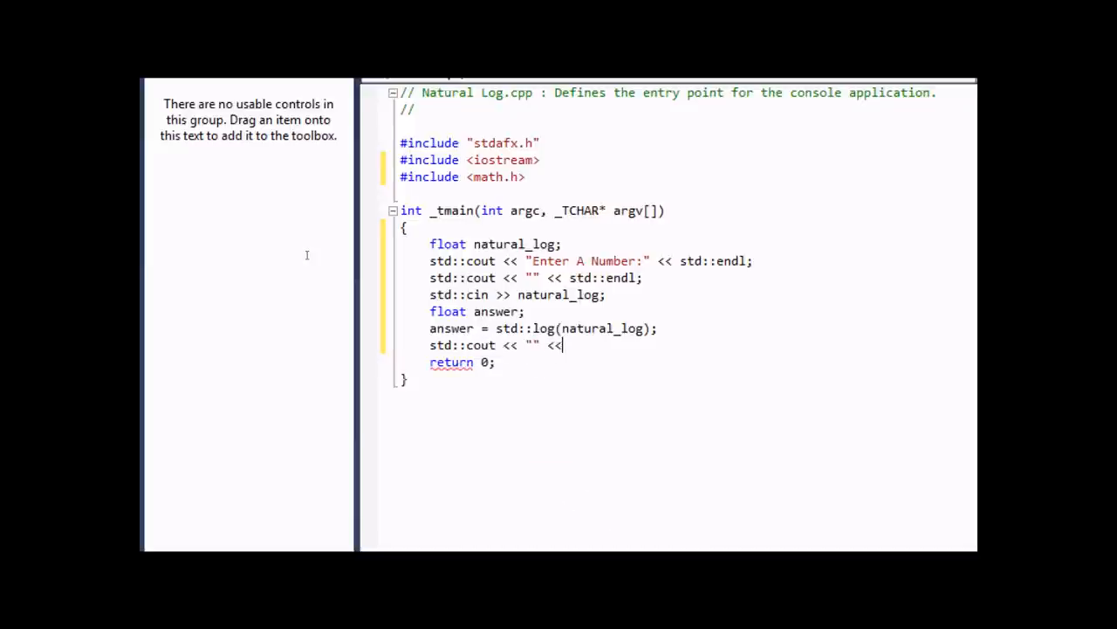
text(std:)
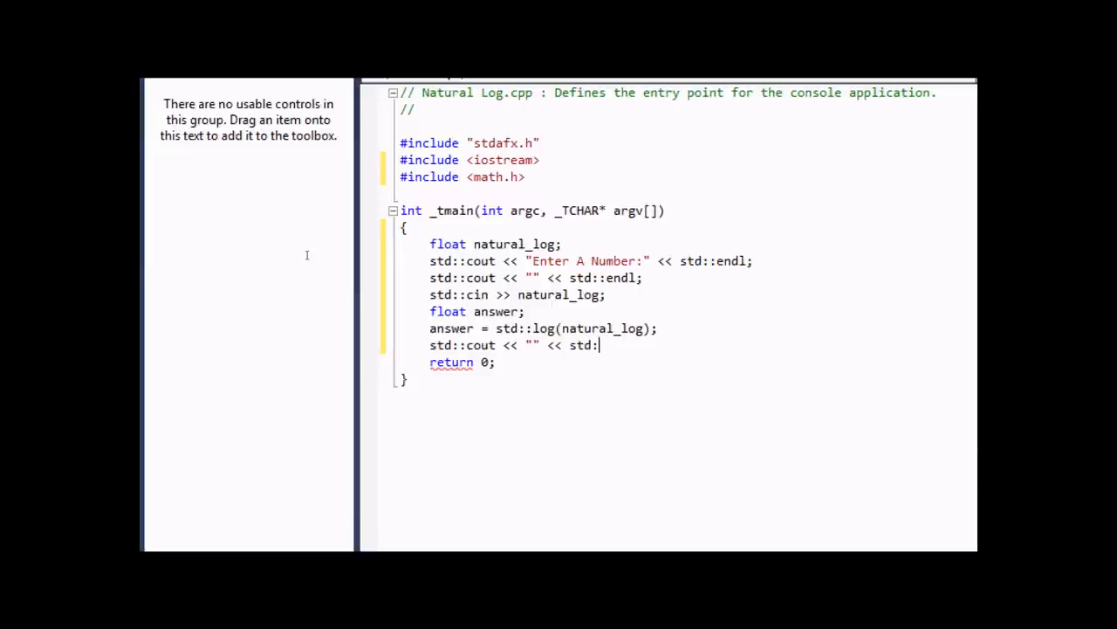
text(endl;)
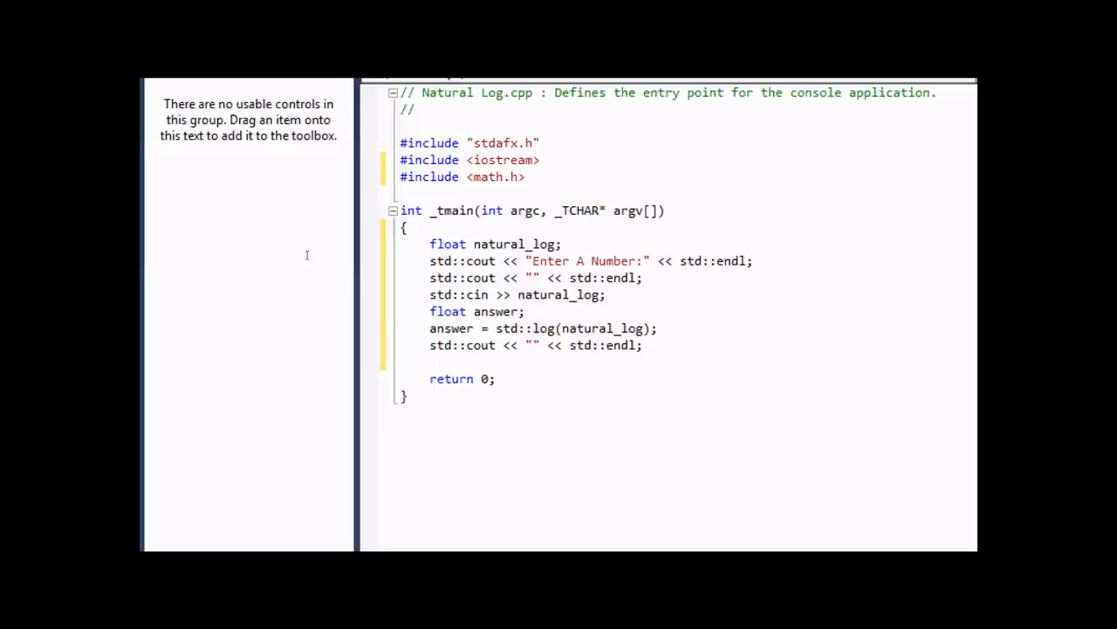
Print "The Natural Logarithim of the Number Is:" followed by std::endl
text(std)
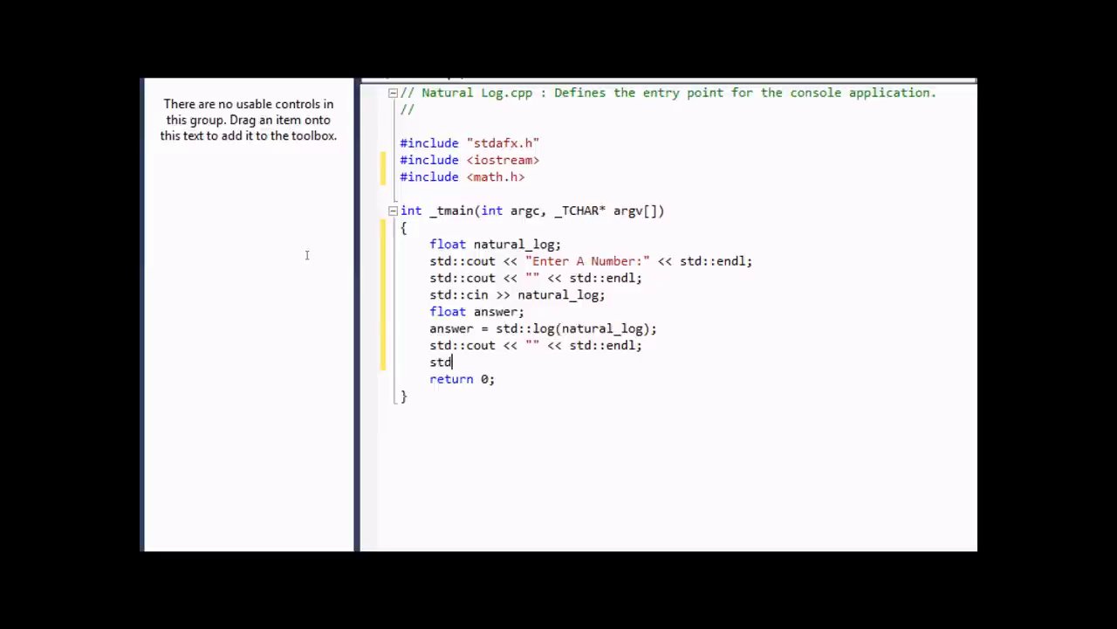
text(::)
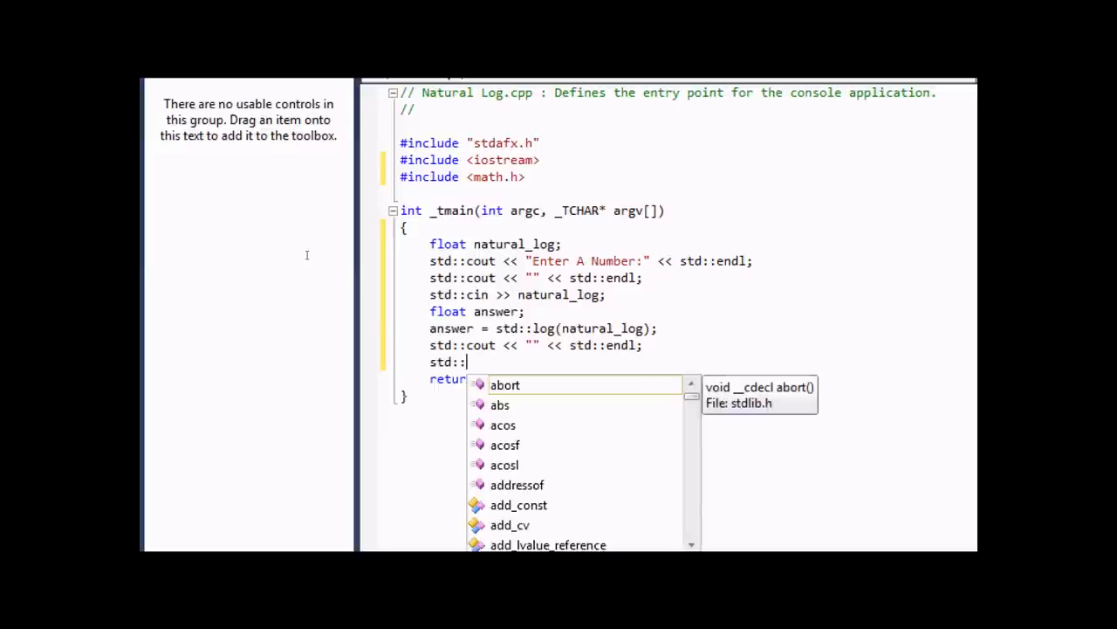
text(cout <<)
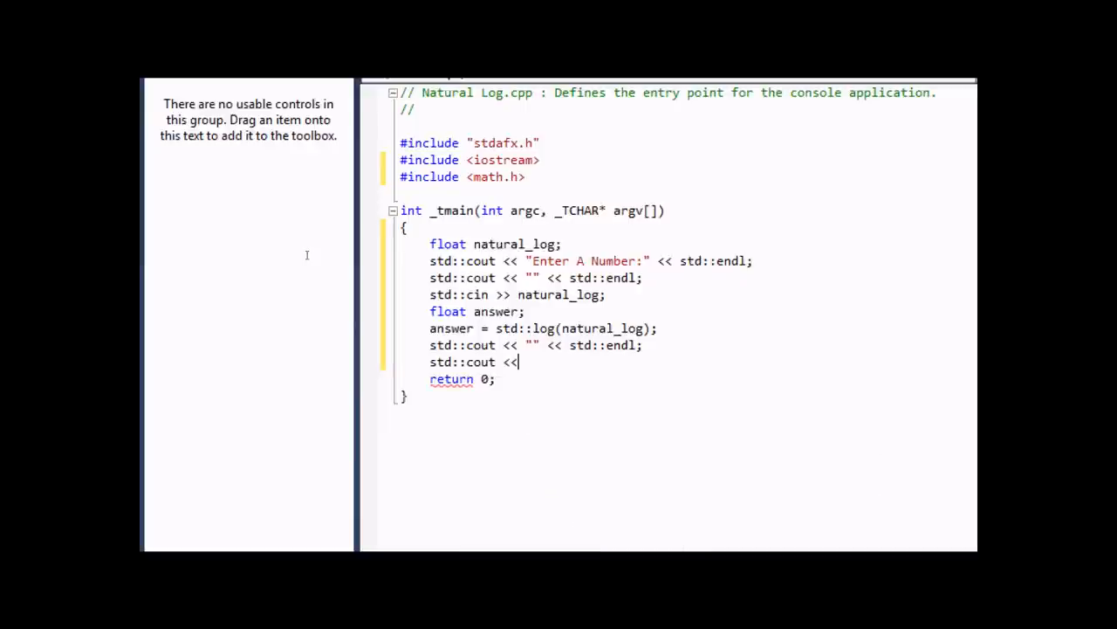
text("The)
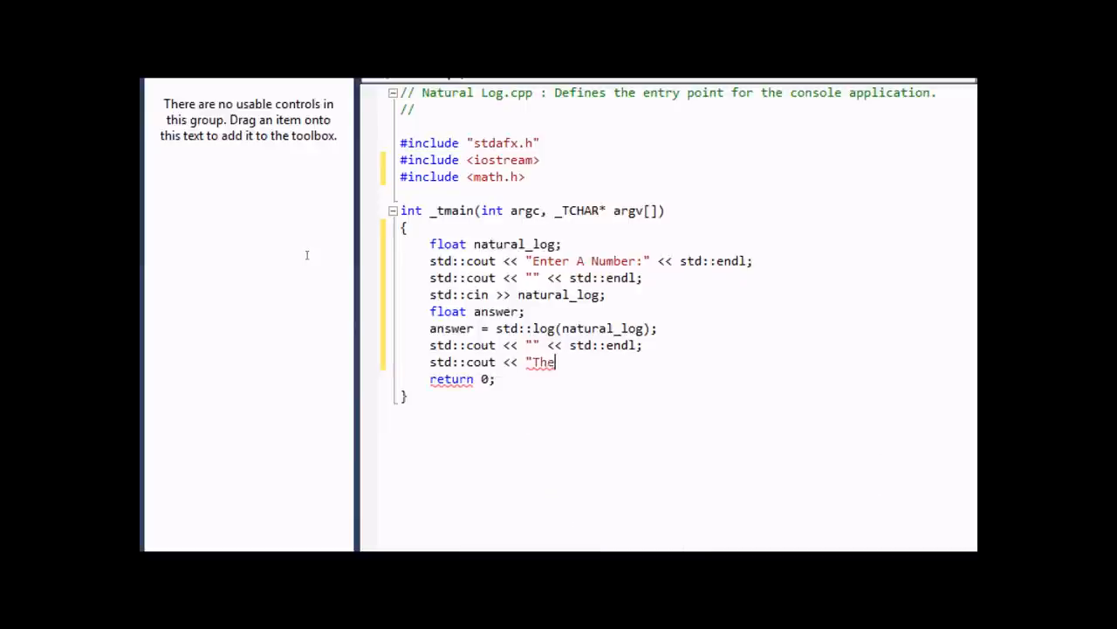
text(Natural Lo)
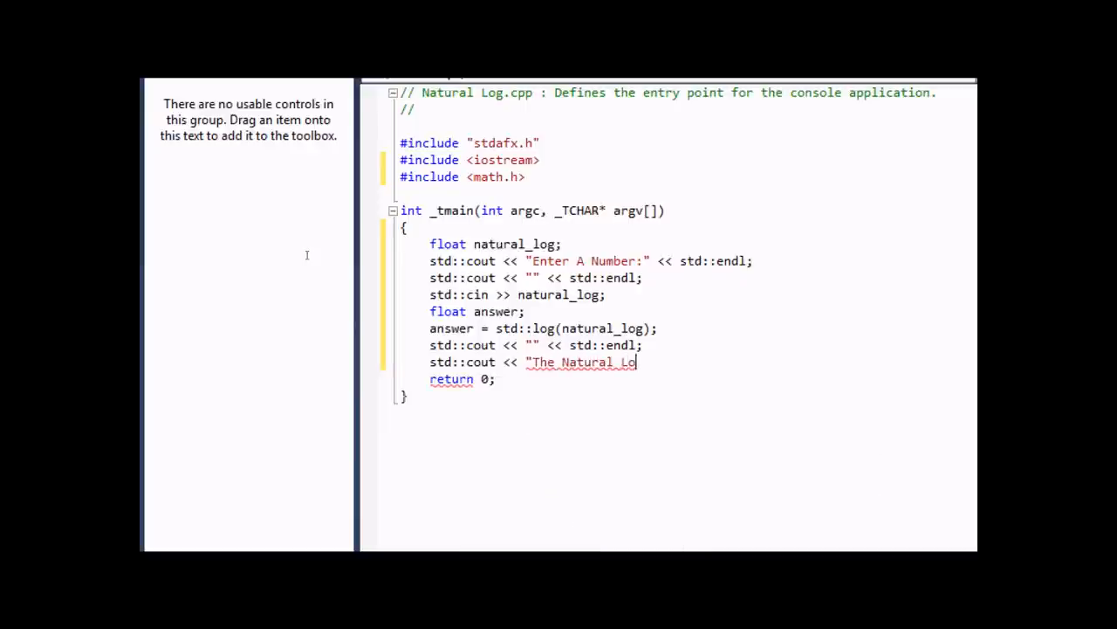
key(Backspace)
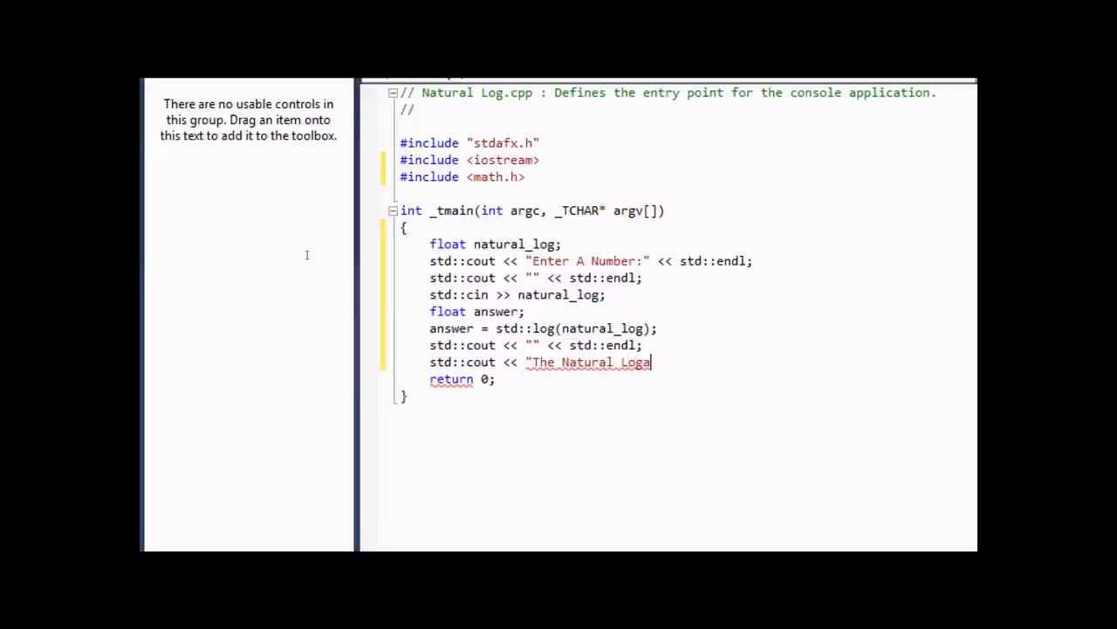
text(rithim of the Number I)
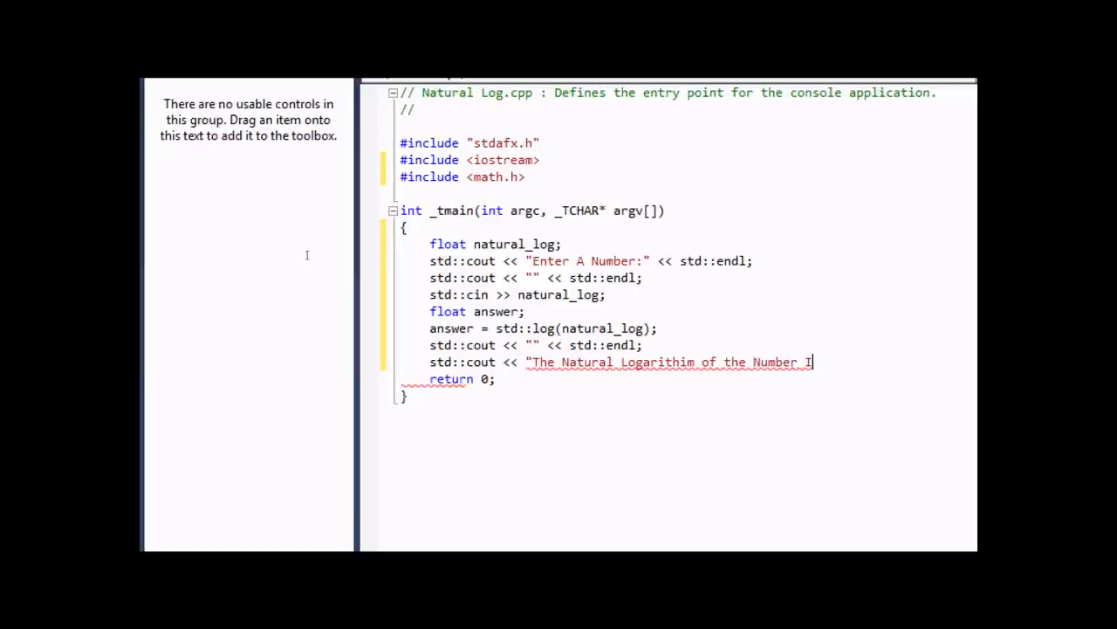
text(s:")
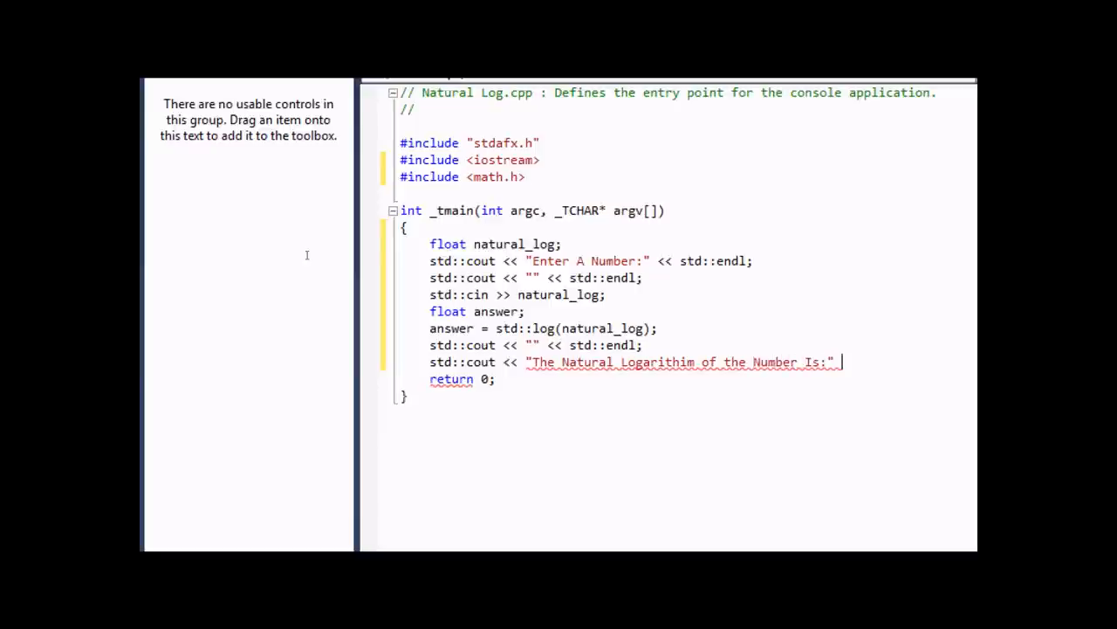
text(<< std::endl;)
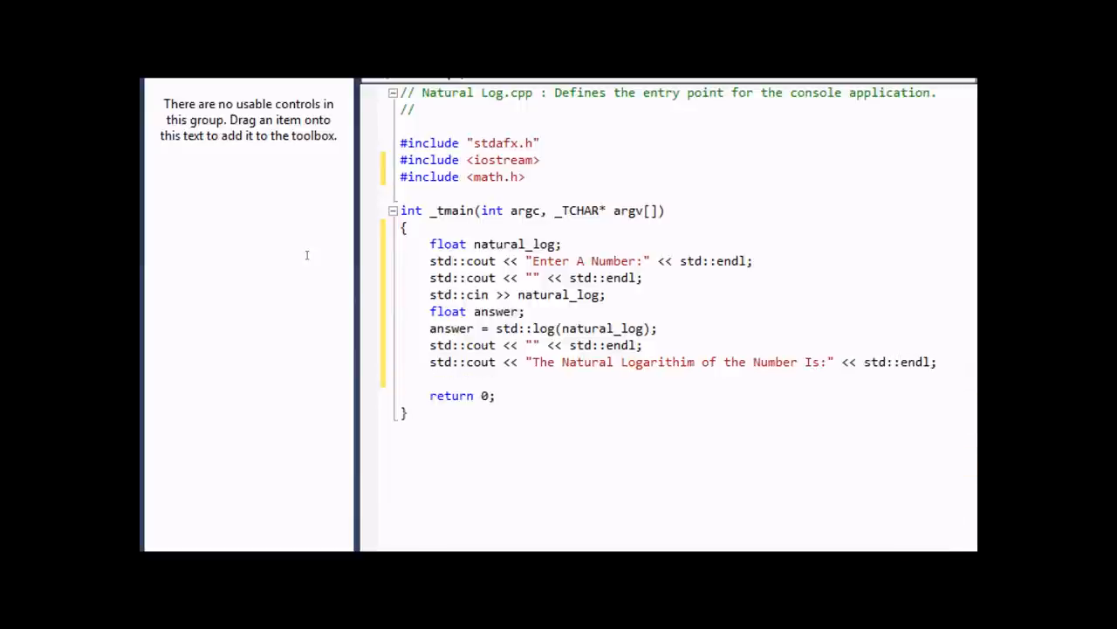
text(std::cout << "" <<)
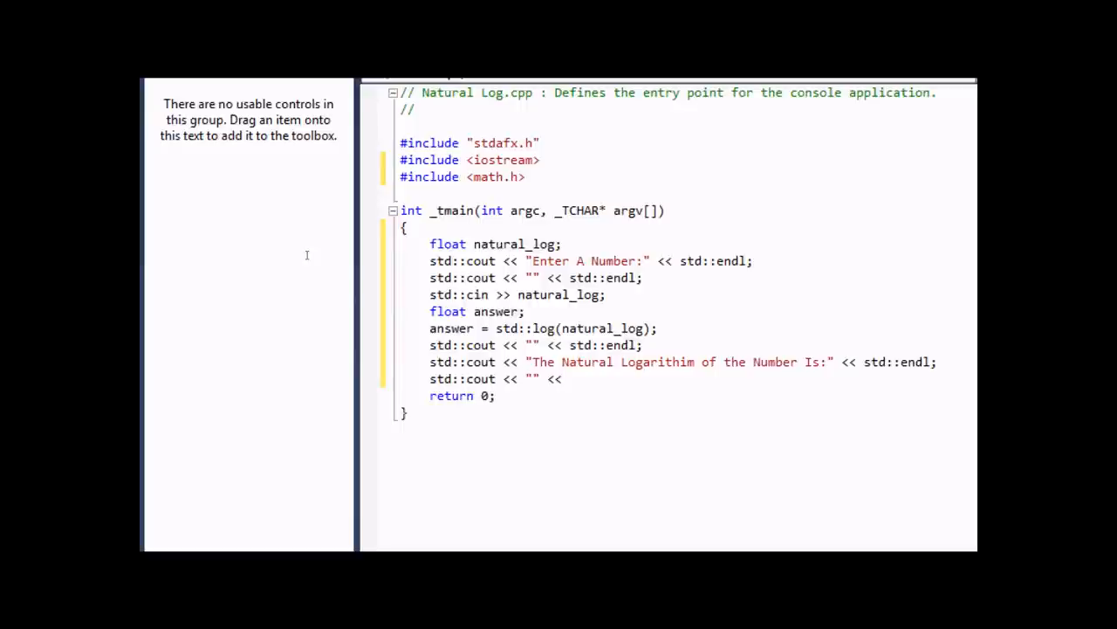
text(std:)
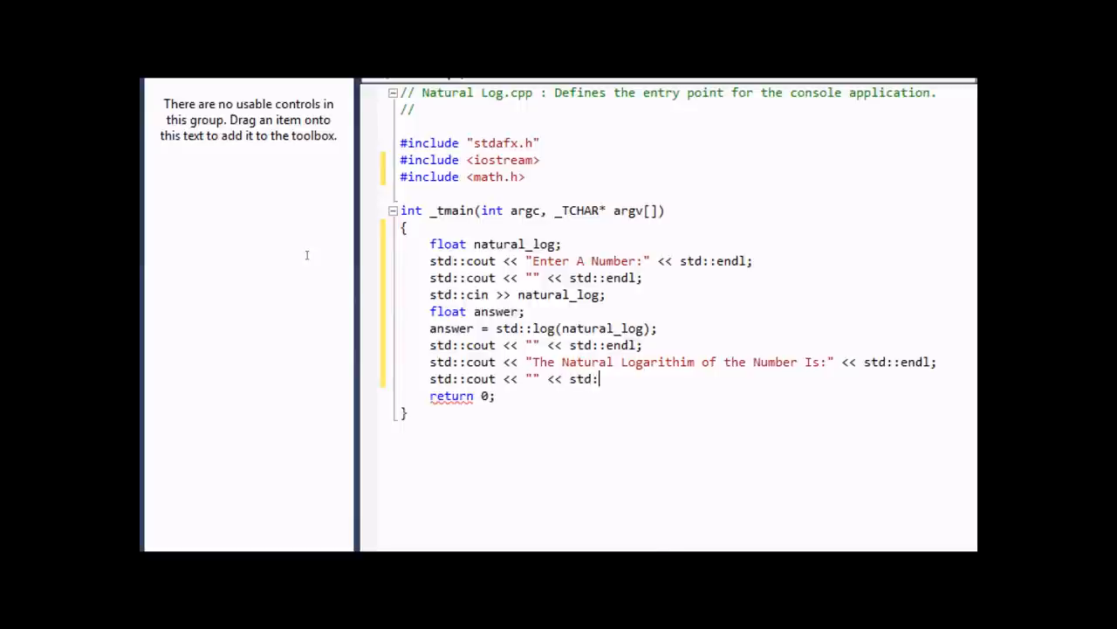
text(end1;)
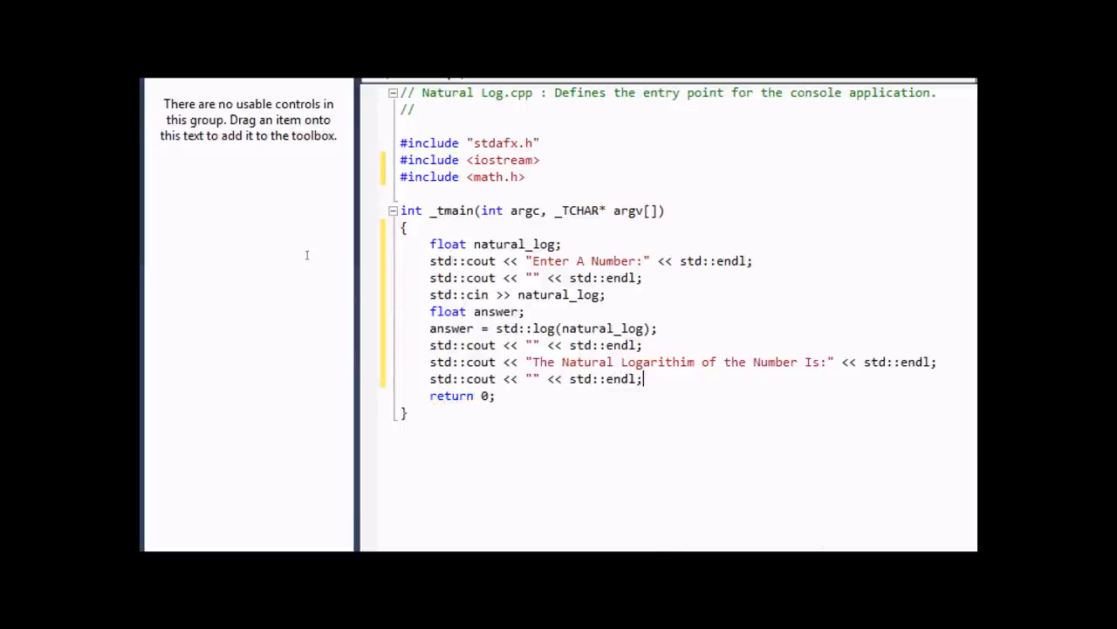
key(enter)
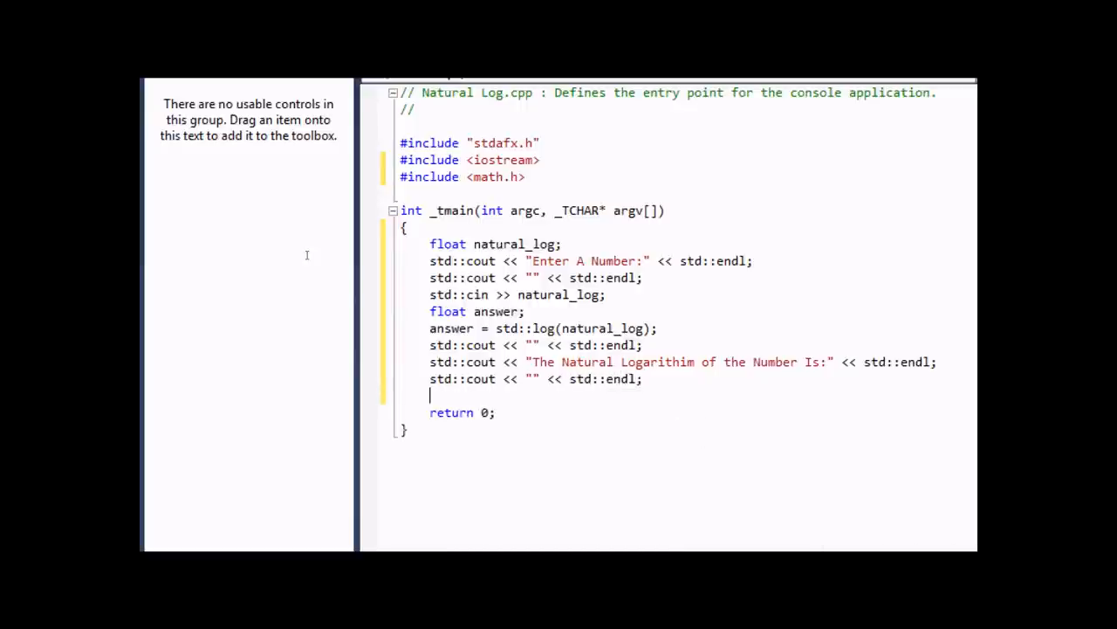
Print the answer value with std::endl, then another empty cout line
text(s)
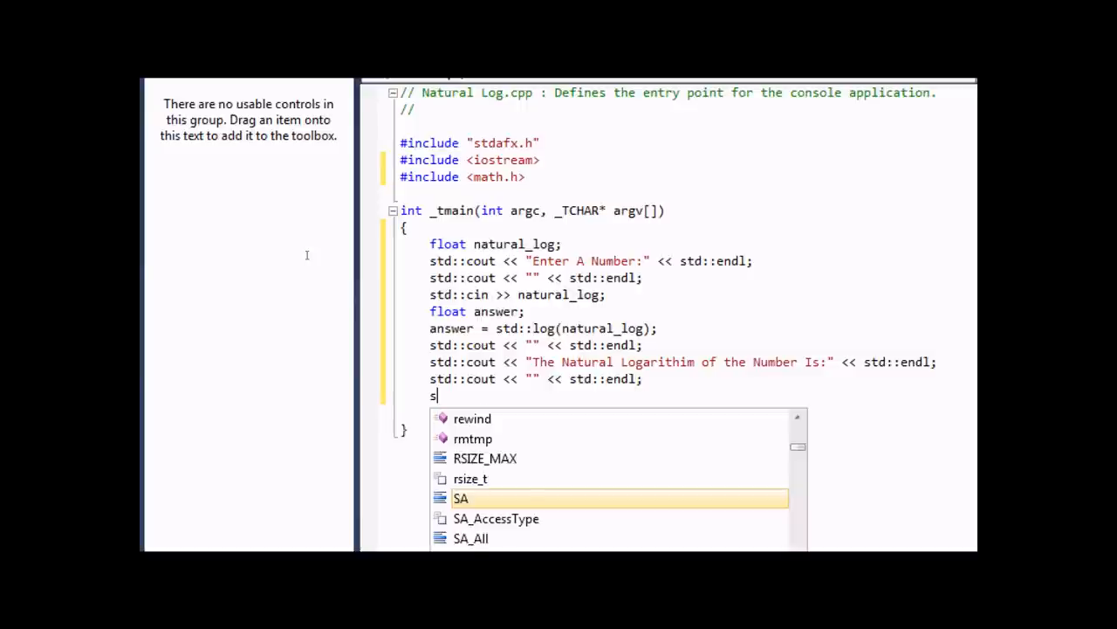
text(td::cout <<)
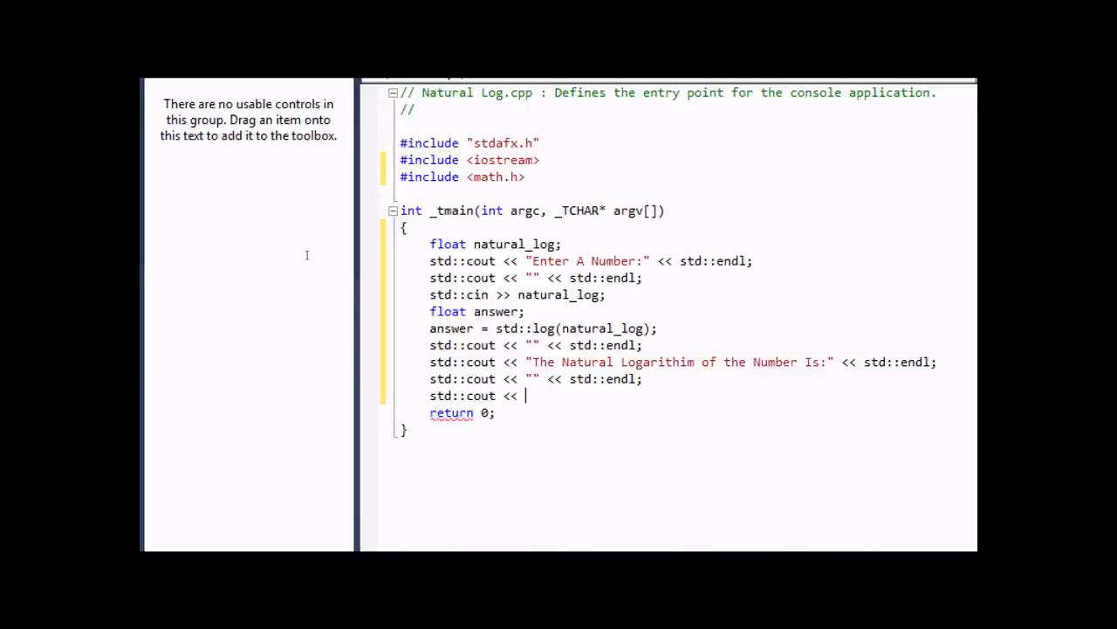
text(")
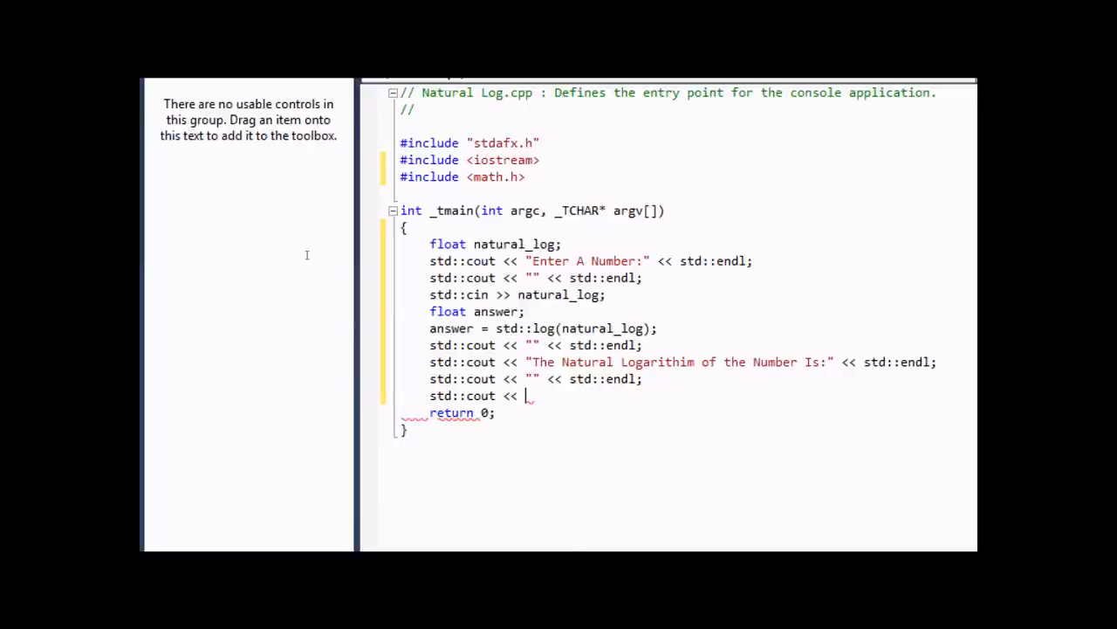
text(answer <<)
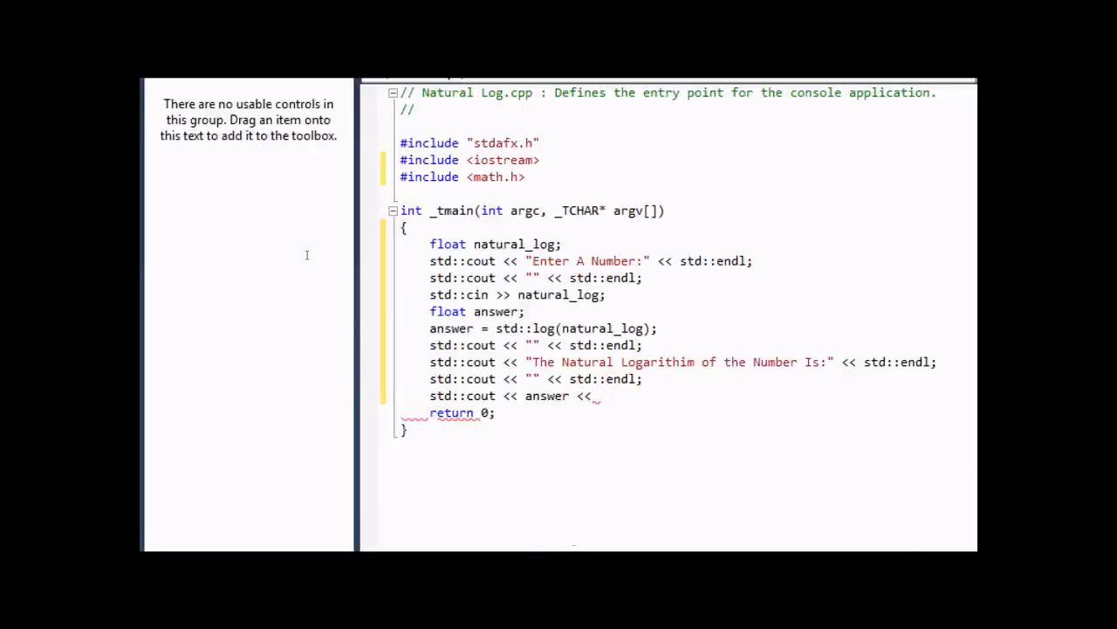
text(std::)
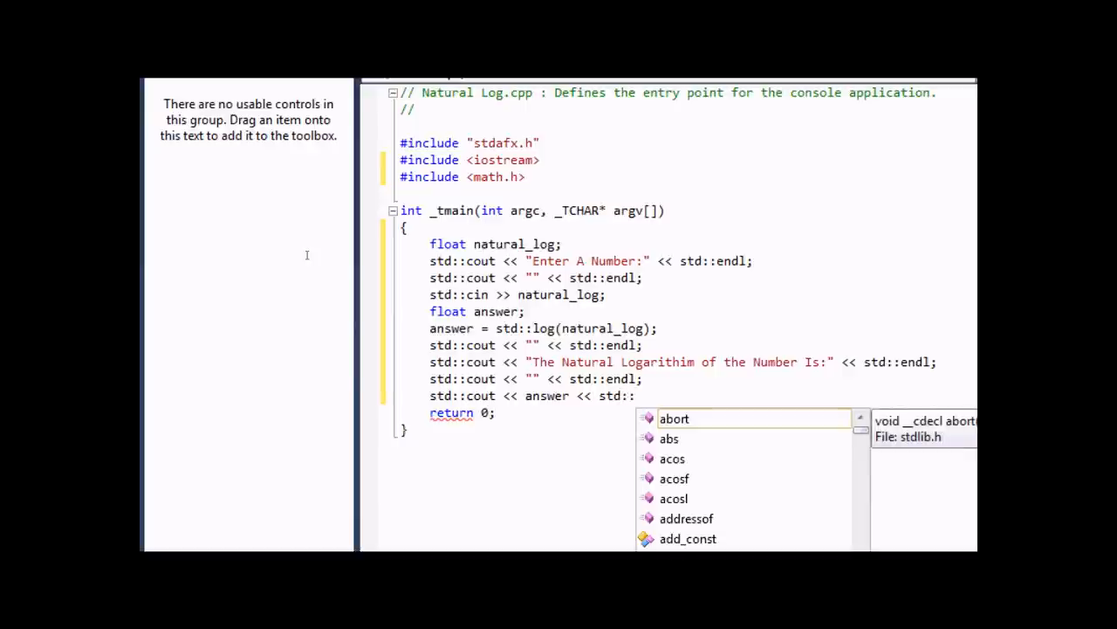
text(endl;)
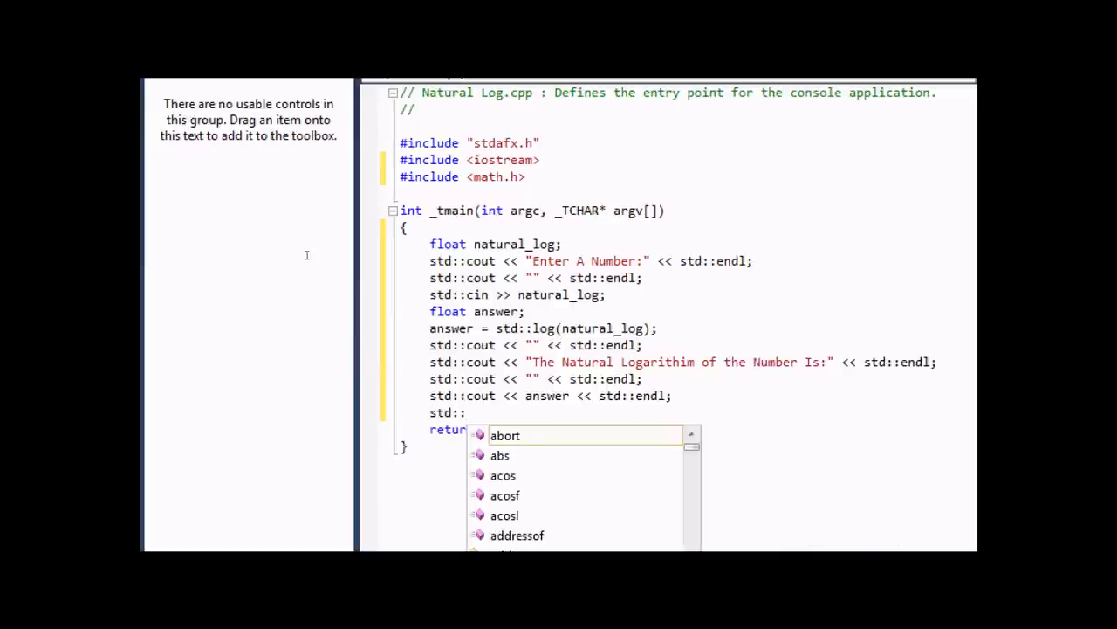
text(cout << "" << std::endl;)
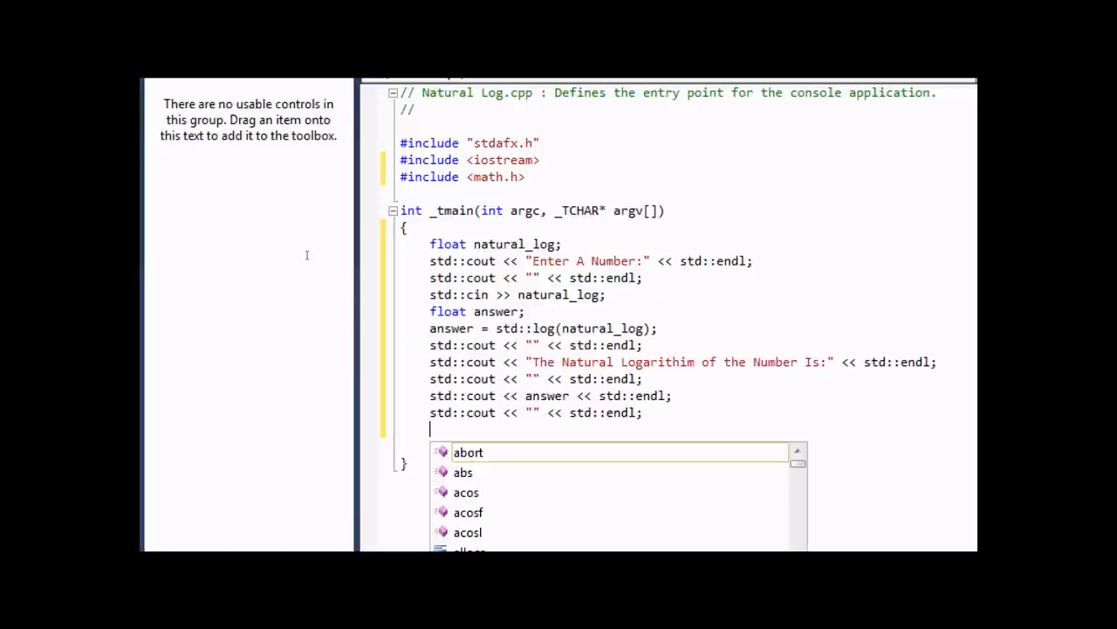
Add system("Pause"); before return 0
text(system("P)
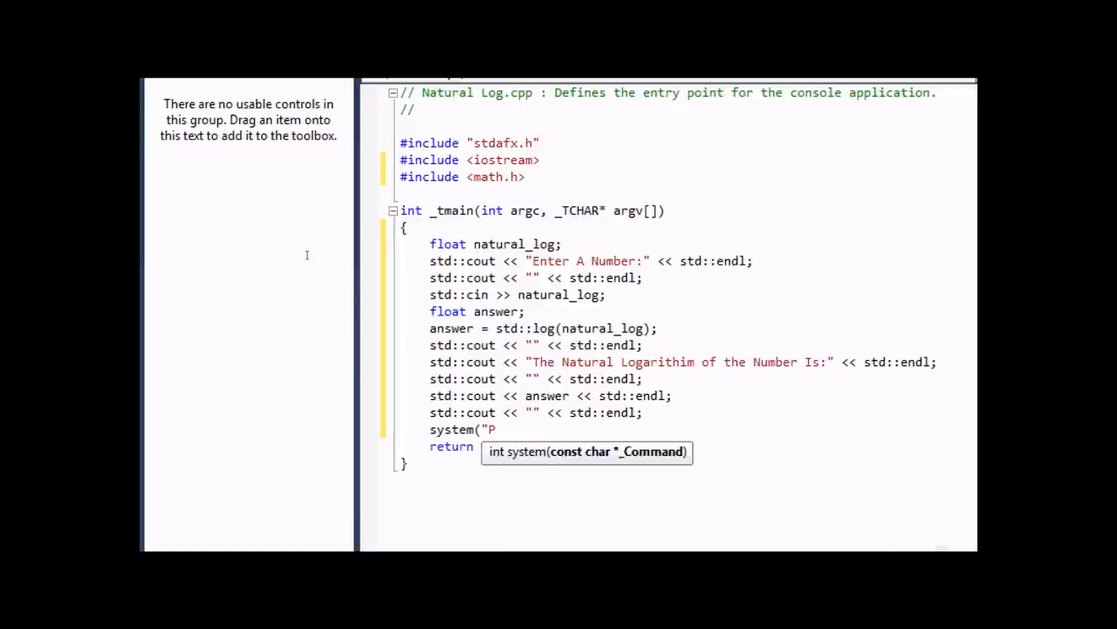
text(ause")
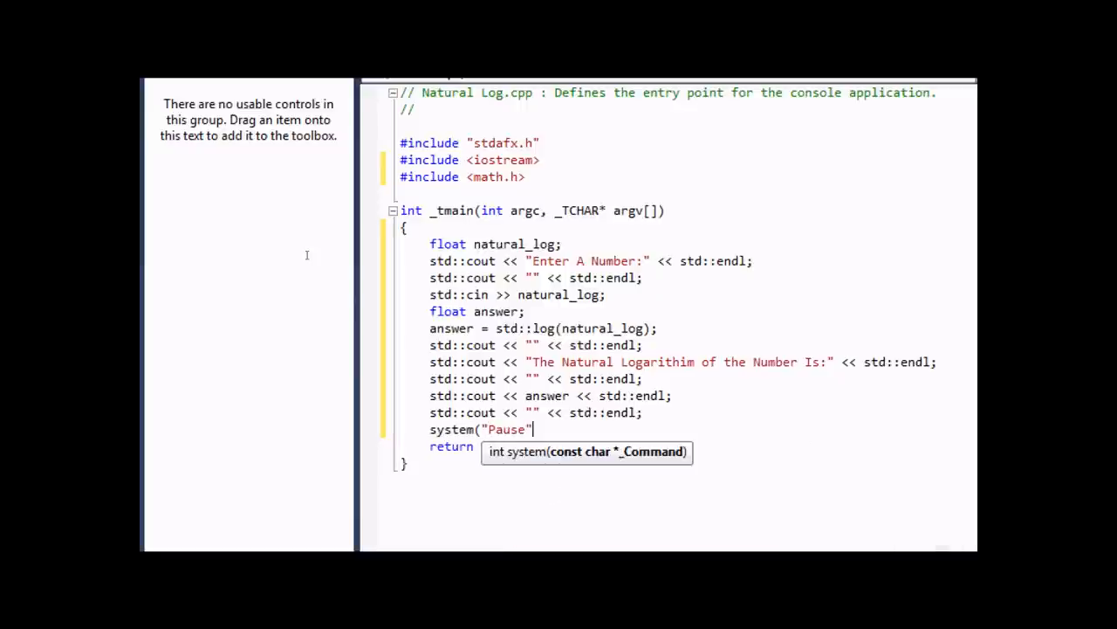
text();)
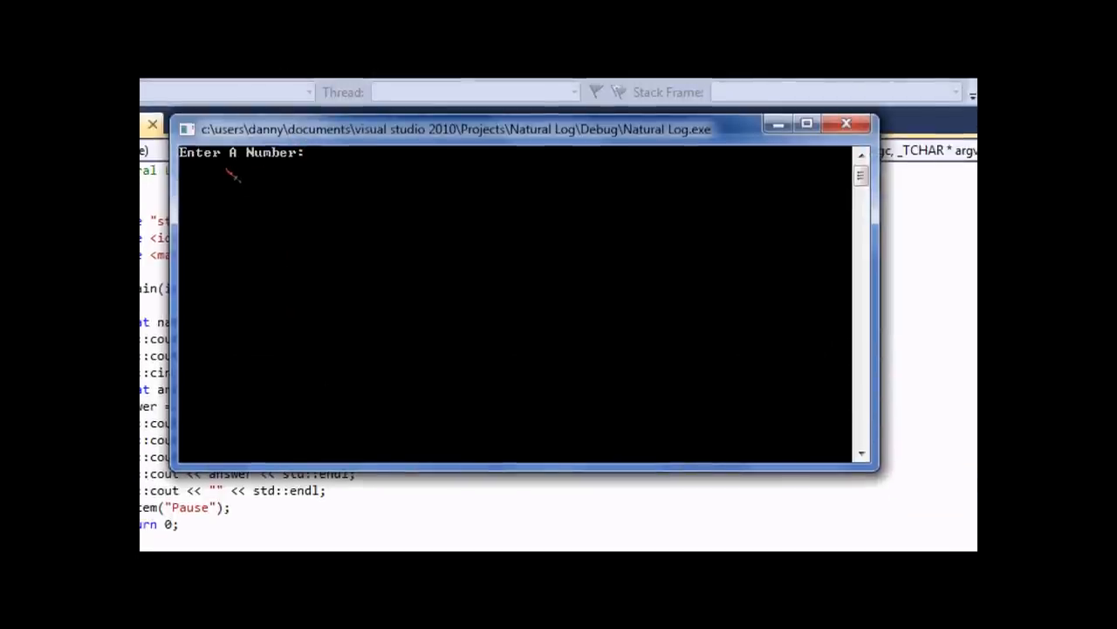
Enter 2.72 in the running console so it prints 1.00063 as the natural logarithm
text(2)
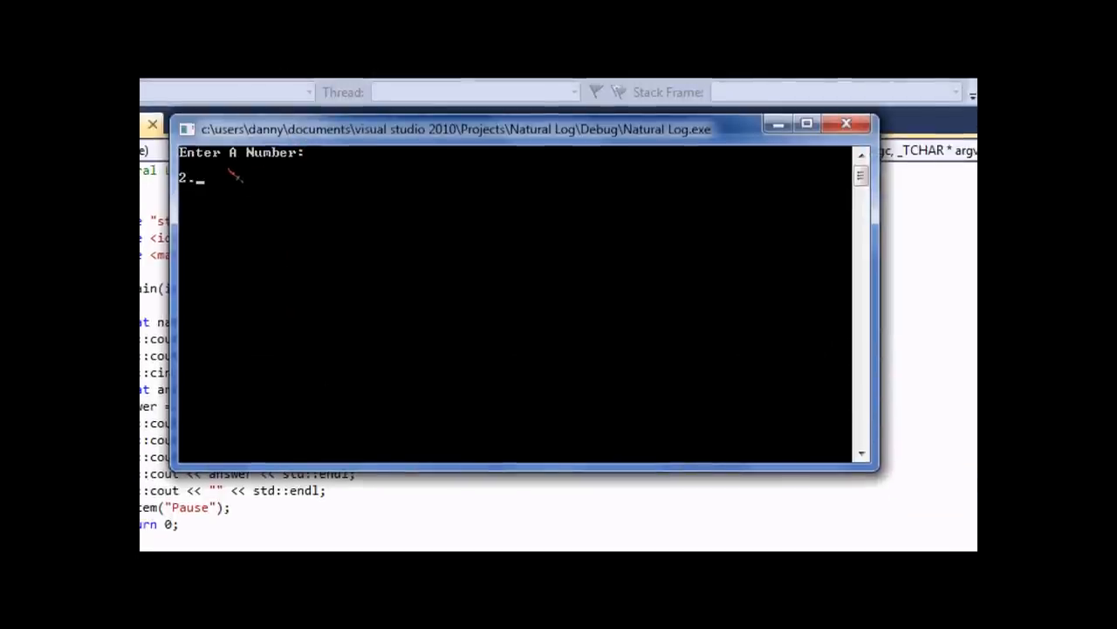
text(.7)
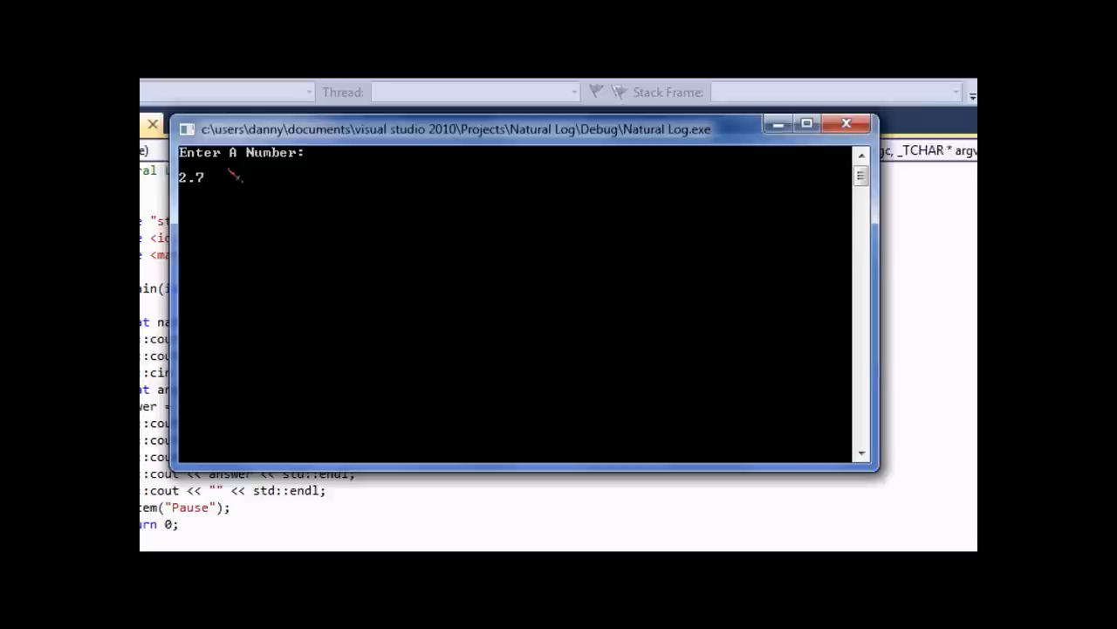
text(2)
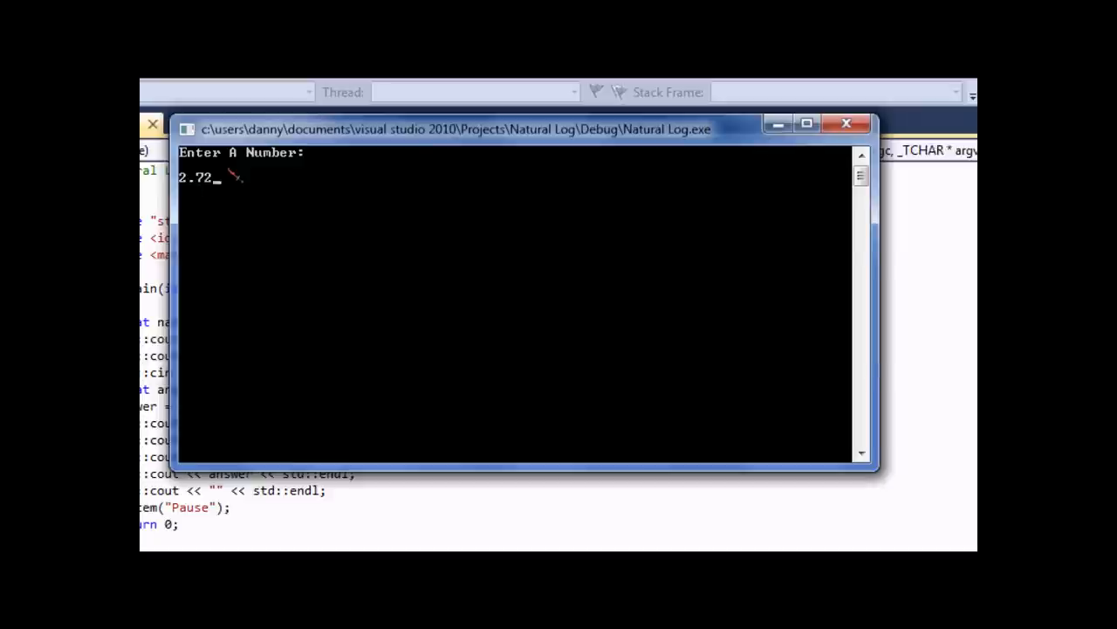
key(enter)
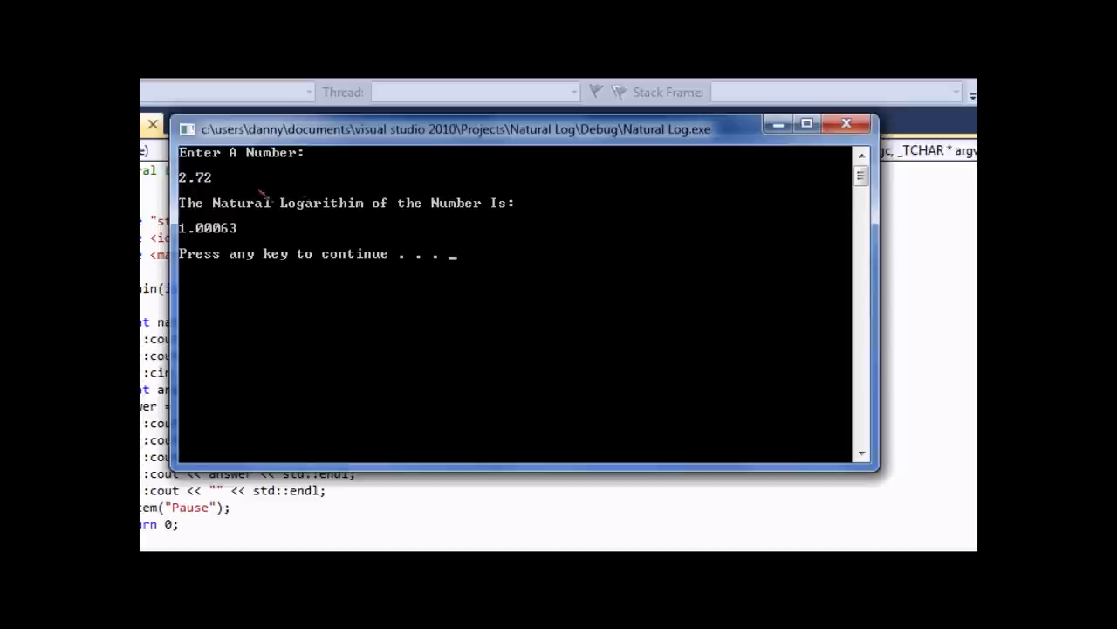